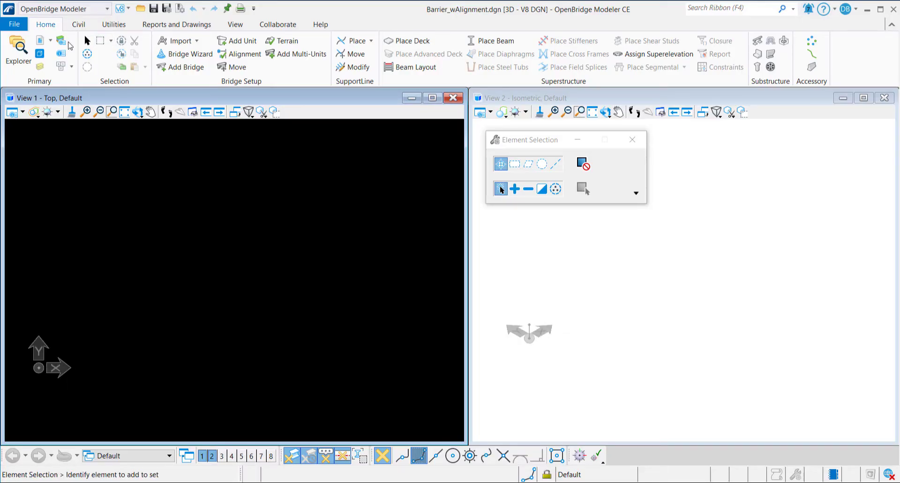
Attach Geometry.dgn as a Coincident World reference, accepting the WorkSet alert
{"action": "left_click", "coordinate": [59, 53]}
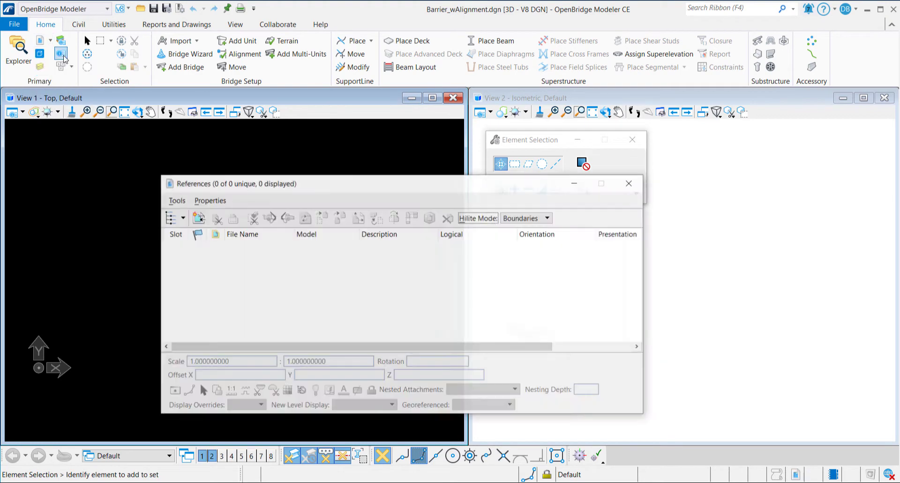
{"action": "left_click", "coordinate": [197, 218]}
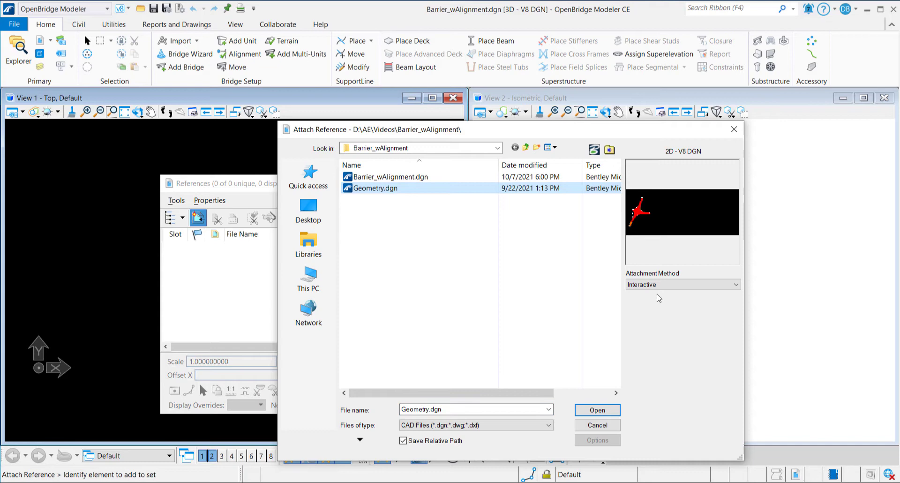
{"action": "left_click", "coordinate": [683, 284]}
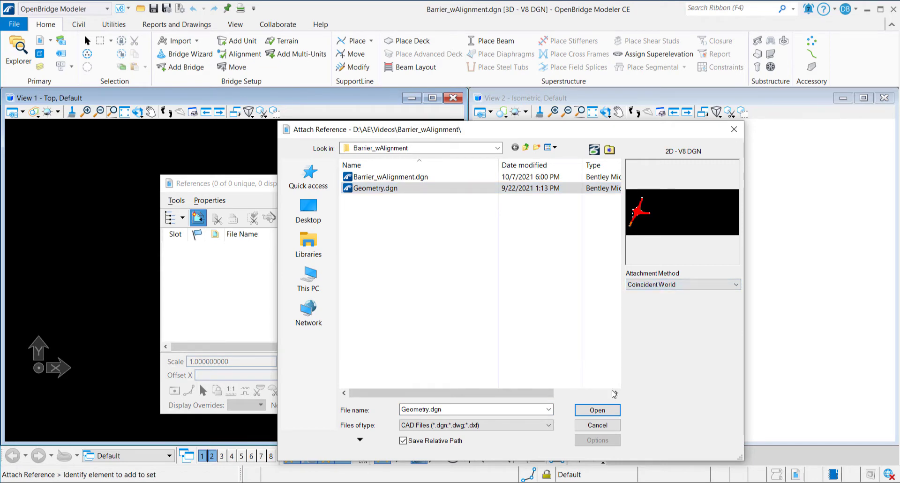
{"action": "left_click", "coordinate": [596, 409]}
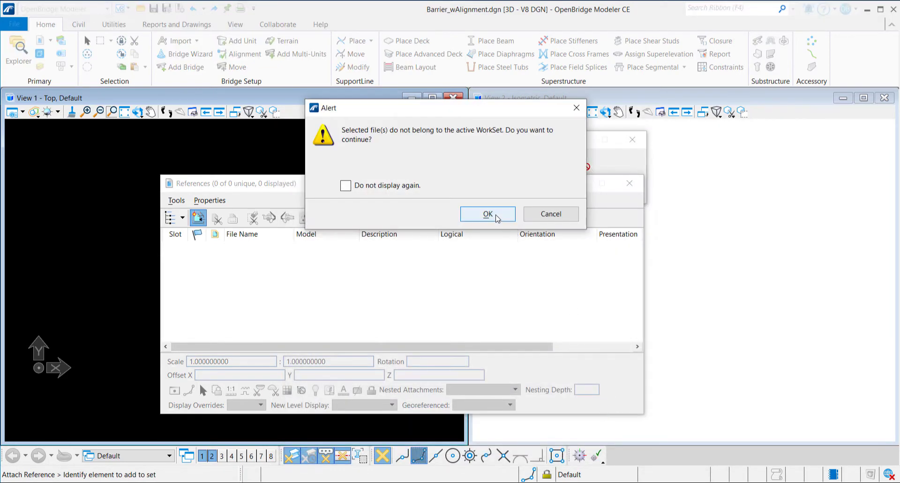
{"action": "left_click", "coordinate": [487, 214]}
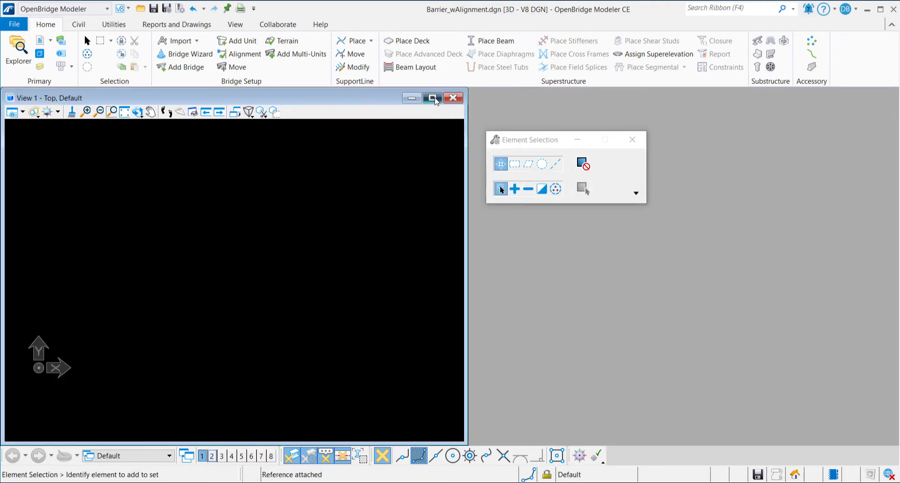
Maximize View 1 and zoom into the interchange ramp alignments
{"action": "left_click", "coordinate": [107, 112]}
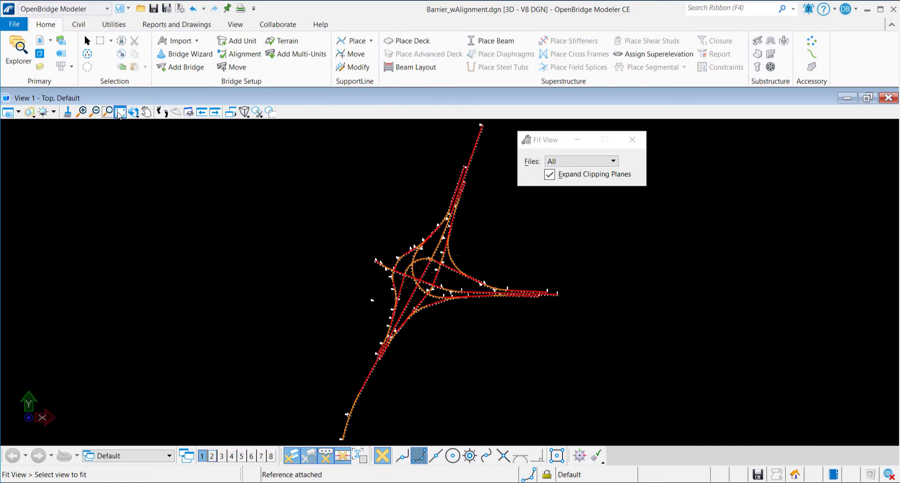
{"action": "left_click", "coordinate": [133, 111]}
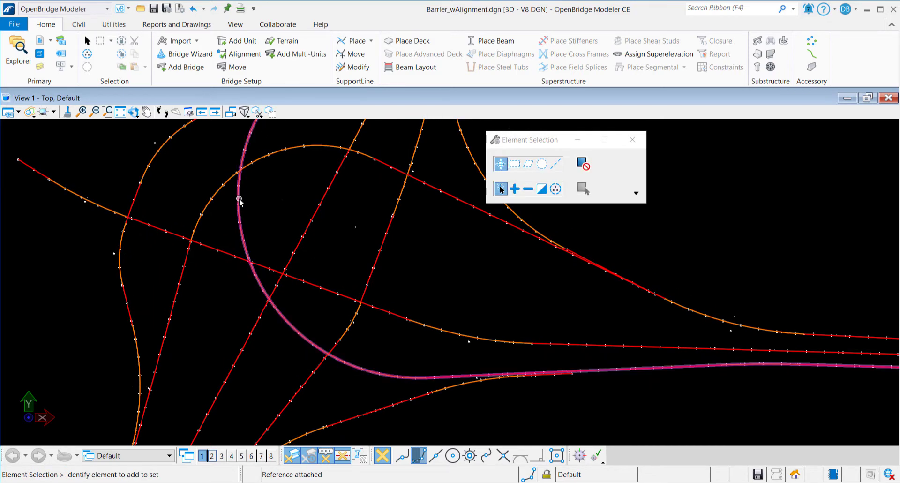
Add beam-slab bridge unit Unit1, described as Ramp C, on the ramp alignment
{"action": "left_click", "coordinate": [184, 67]}
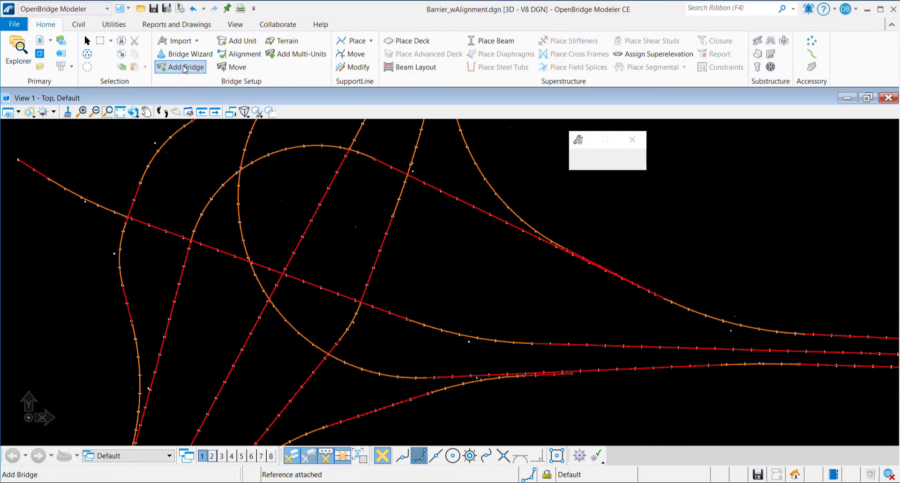
{"action": "left_click", "coordinate": [185, 67]}
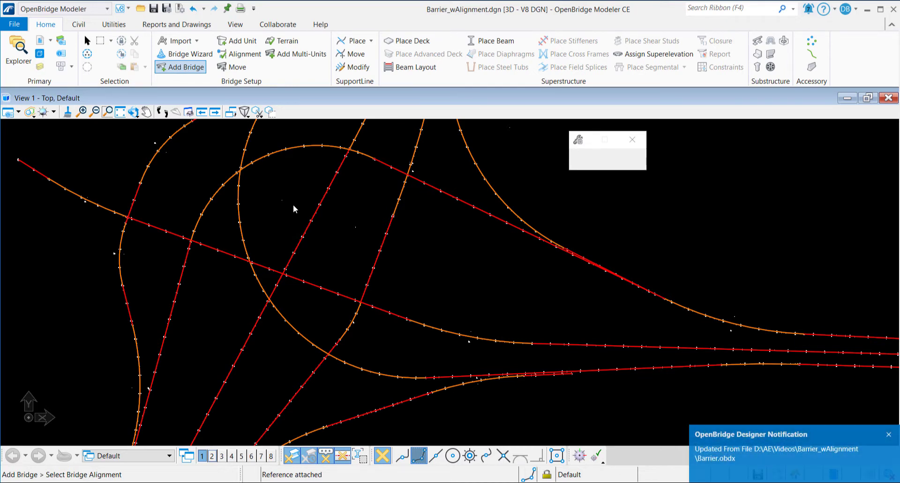
{"action": "left_click", "coordinate": [184, 67]}
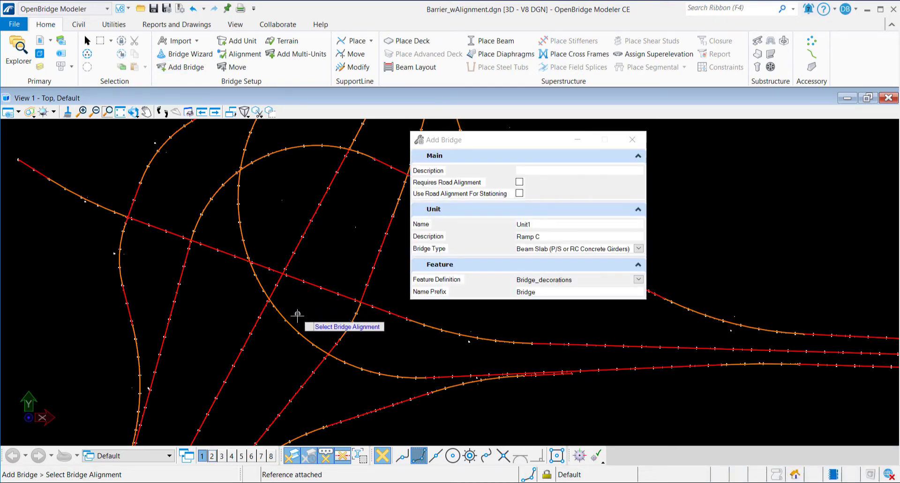
{"action": "left_click", "coordinate": [297, 314]}
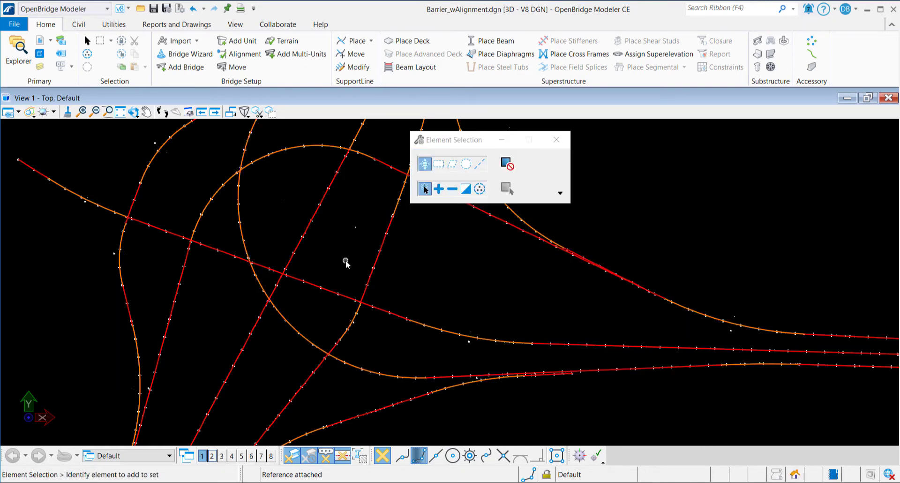
Place multiple skewed support lines starting at station 43+60.333, ending at 47+20.333
{"action": "left_click", "coordinate": [371, 41]}
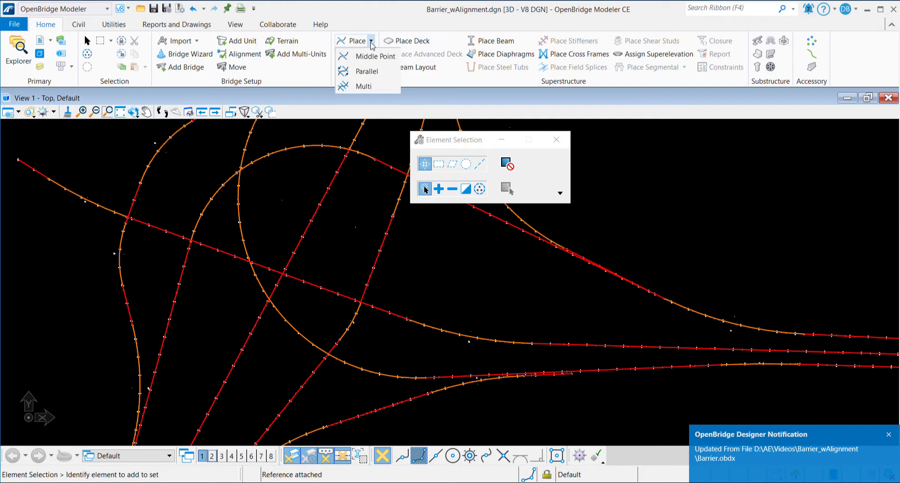
{"action": "left_click", "coordinate": [358, 81]}
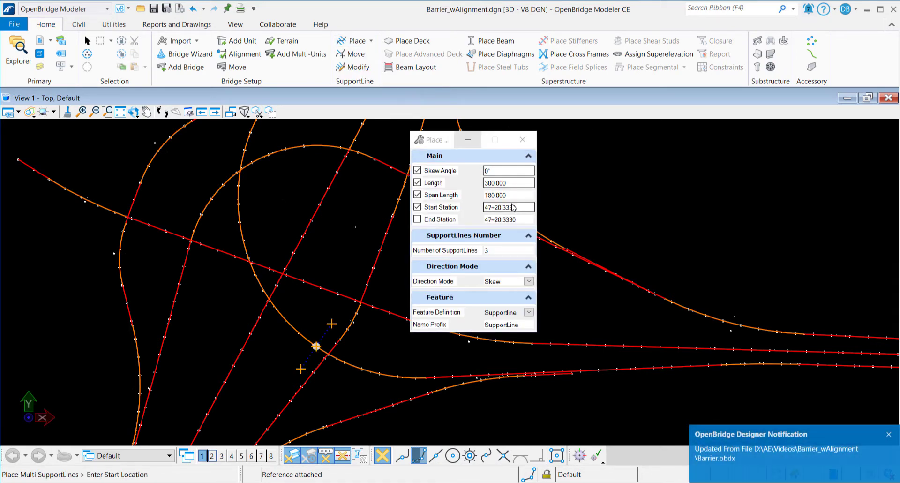
{"action": "triple_click", "coordinate": [507, 207]}
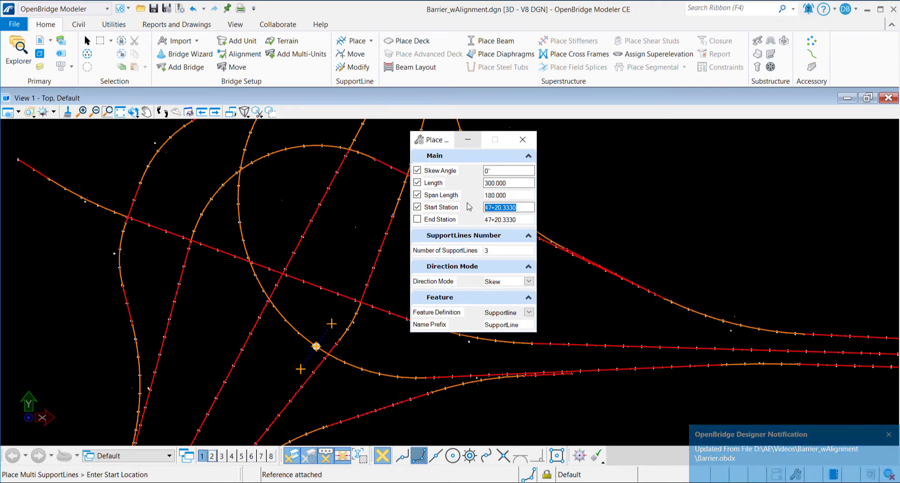
{"action": "type", "text": "43+"}
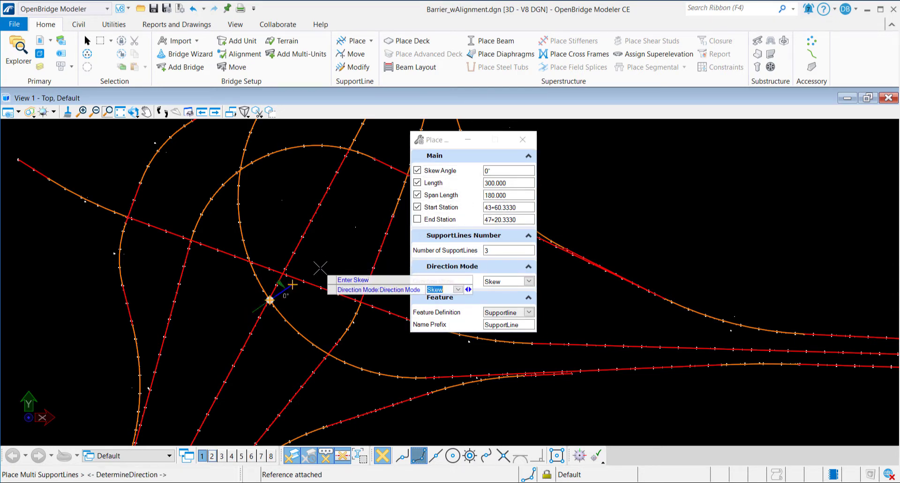
{"action": "left_click", "coordinate": [270, 299]}
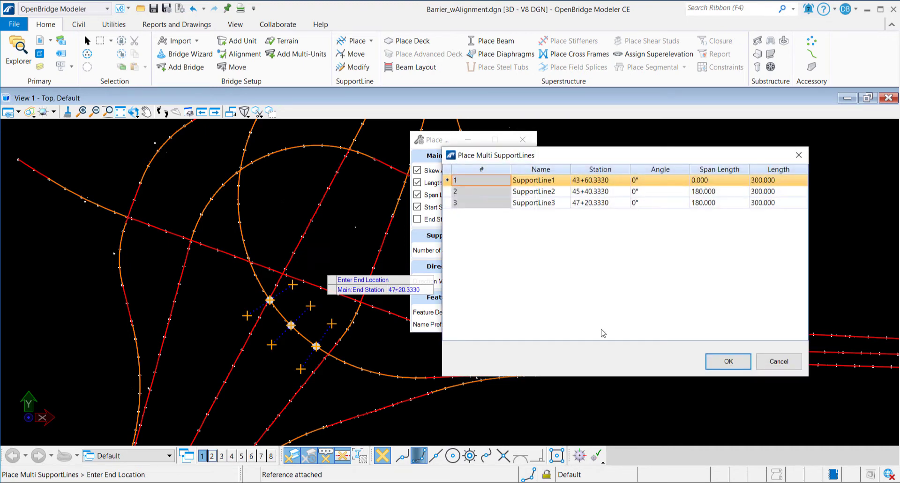
{"action": "left_click", "coordinate": [727, 361]}
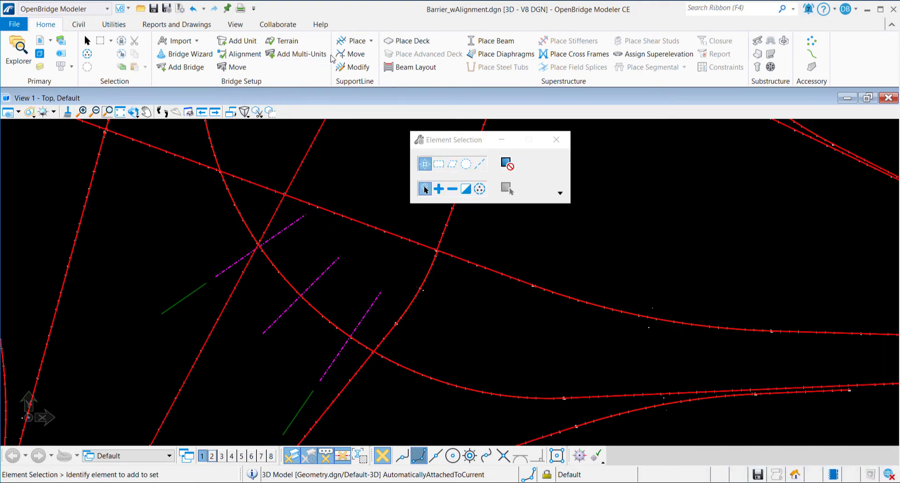
Place a Slab-template deck bounded by the first and last support lines
{"action": "left_click", "coordinate": [410, 41]}
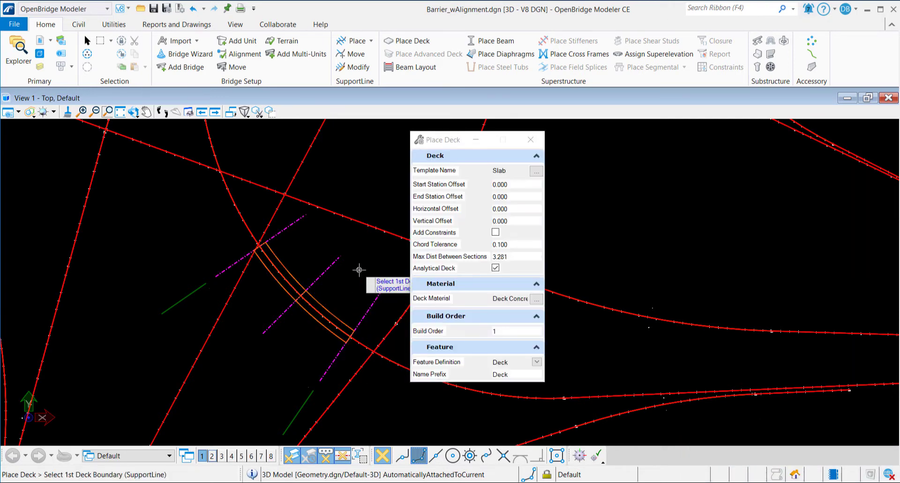
{"action": "left_click", "coordinate": [529, 140]}
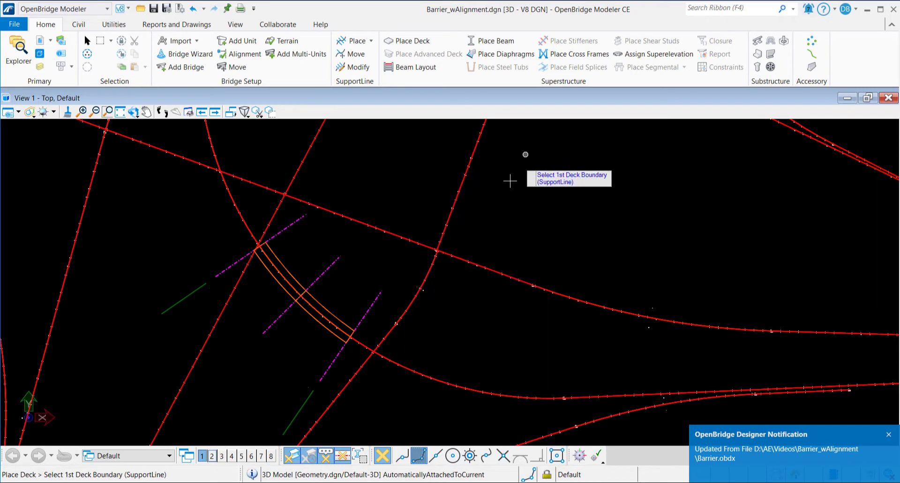
{"action": "left_click_drag", "start_coordinate": [508, 181], "coordinate": [343, 305]}
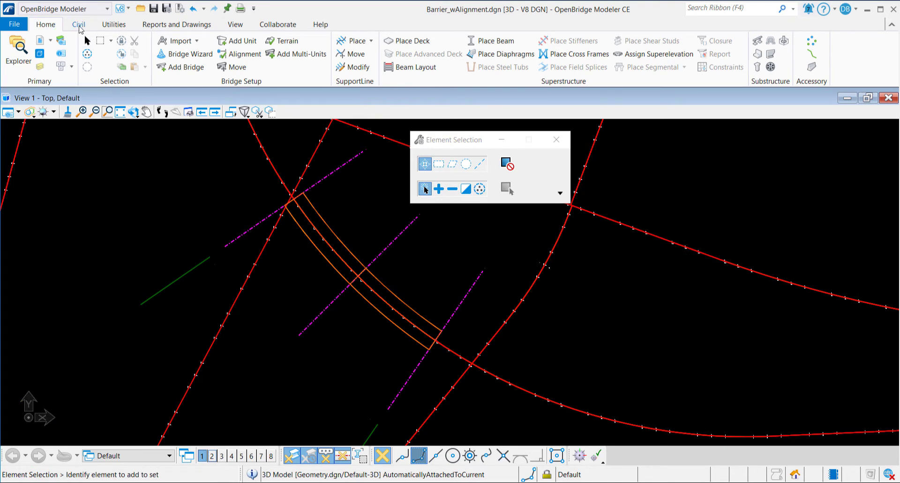
Set Alignment > Road > Geom_Temp as the active feature definition from the Civil tab
{"action": "left_click", "coordinate": [79, 24]}
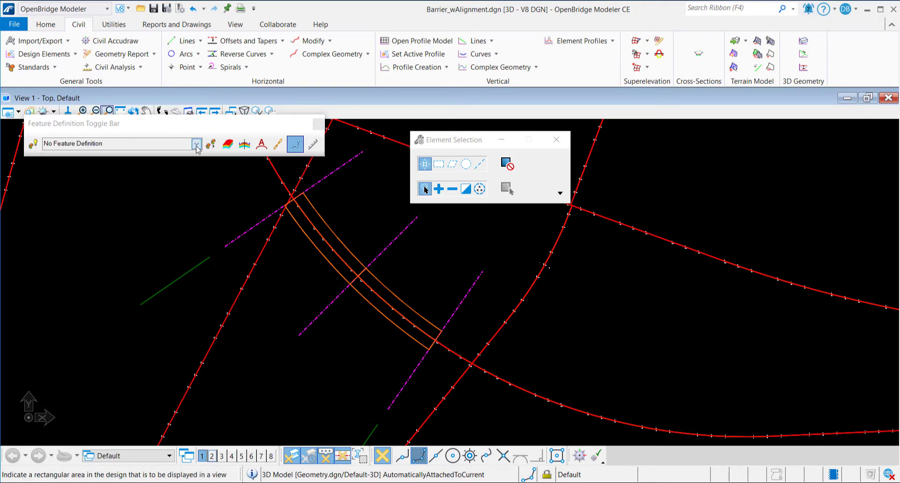
{"action": "left_click", "coordinate": [196, 144]}
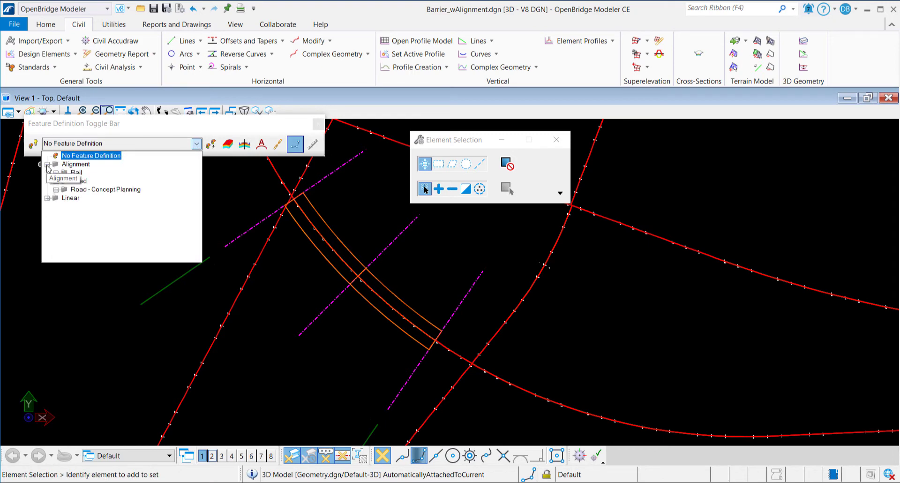
{"action": "left_click", "coordinate": [57, 180]}
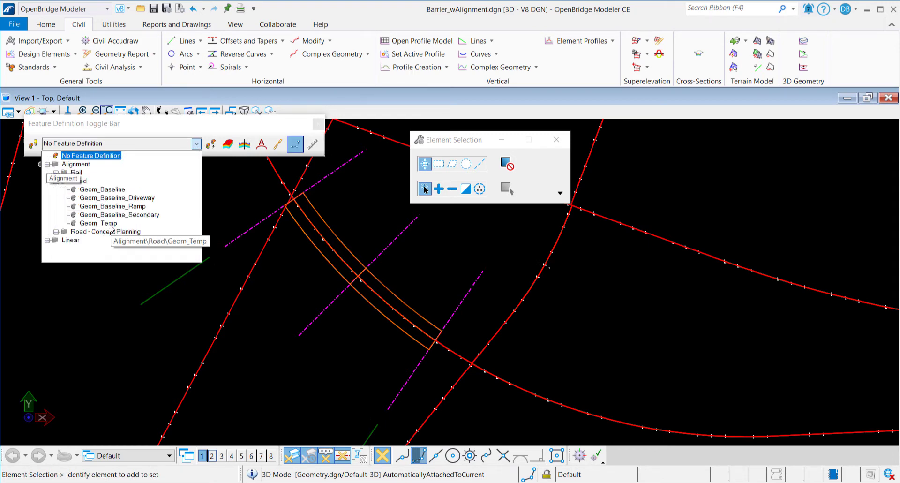
{"action": "left_click", "coordinate": [196, 143]}
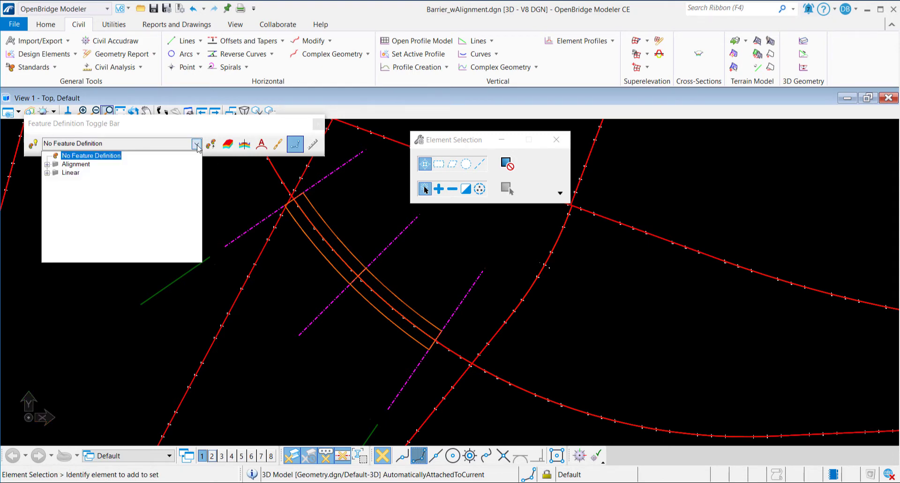
{"action": "left_click", "coordinate": [48, 164]}
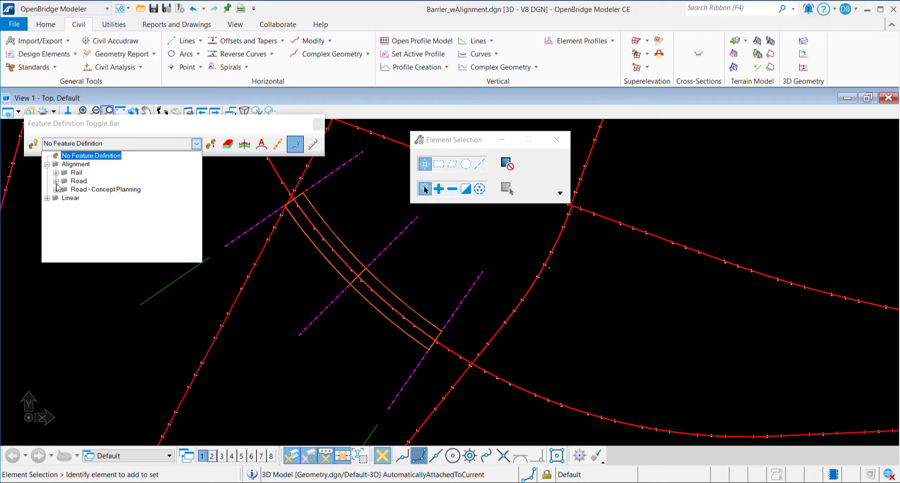
{"action": "left_click", "coordinate": [60, 144]}
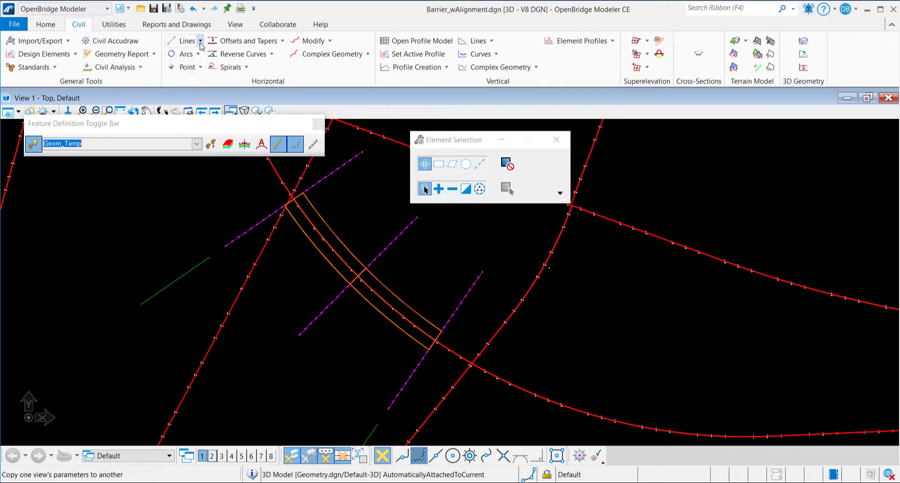
Start Line Between Points to draw connected line segments along the deck
{"action": "left_click", "coordinate": [187, 41]}
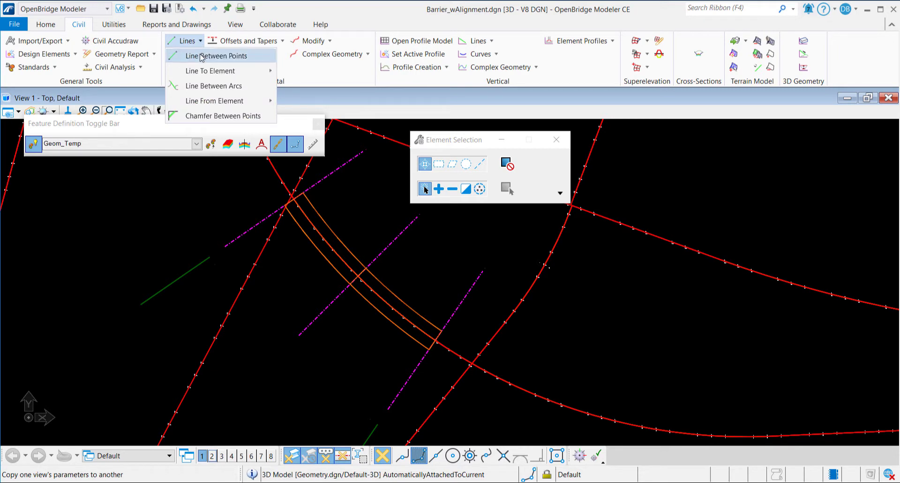
{"action": "left_click", "coordinate": [217, 56]}
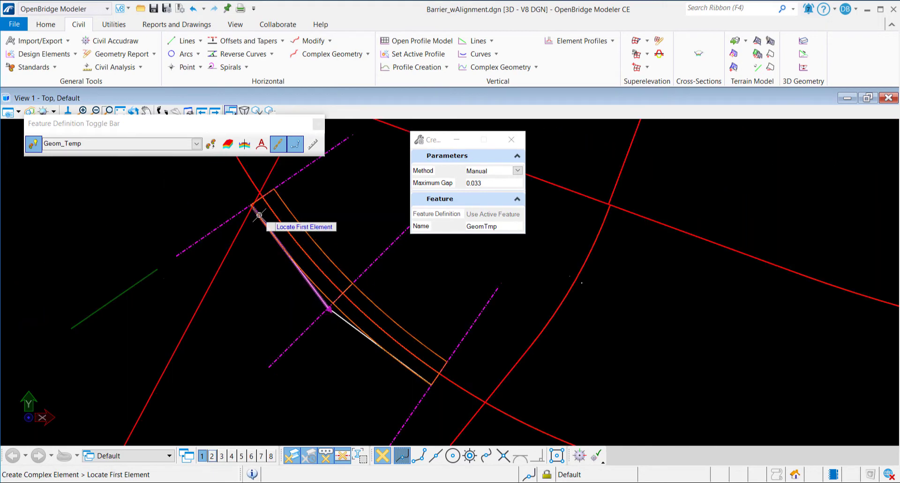
Pick the first line to combine the segments into complex element GeomTmp
{"action": "left_click", "coordinate": [258, 214]}
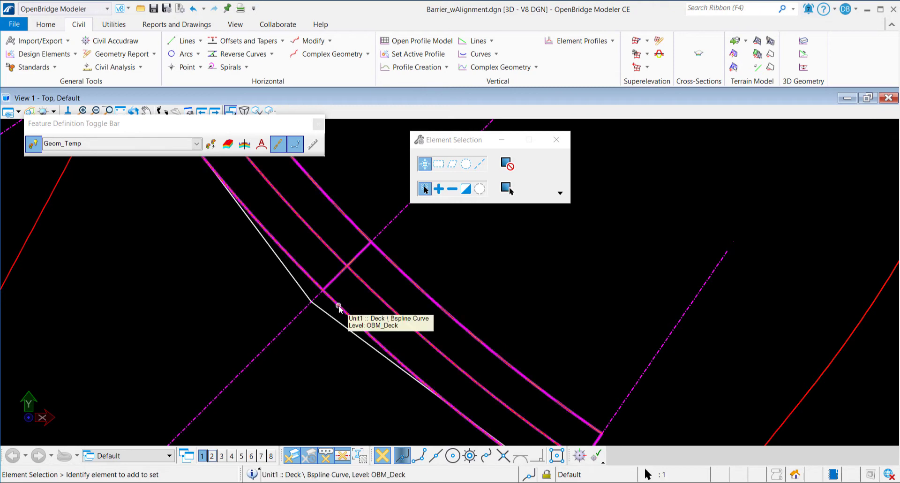
Add a horizontal point control on deck point P_1 following GeomTmp2, and apply
{"action": "left_click", "coordinate": [338, 307]}
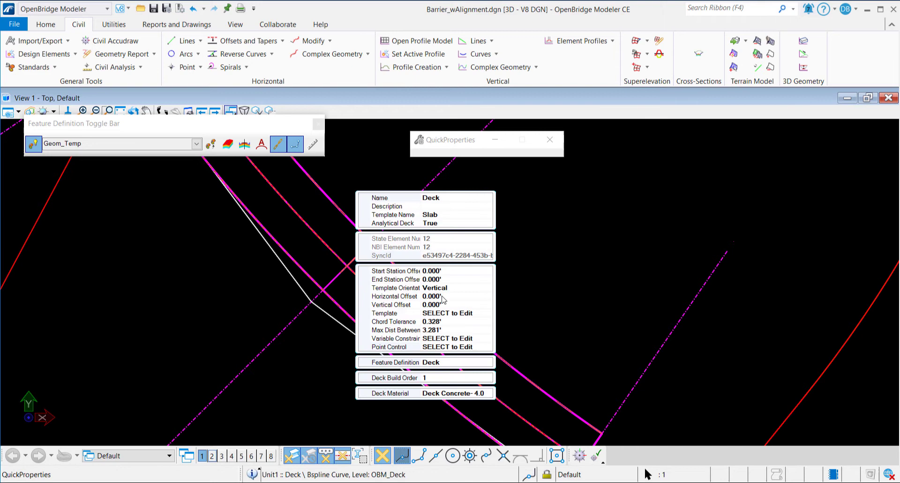
{"action": "left_click", "coordinate": [393, 346]}
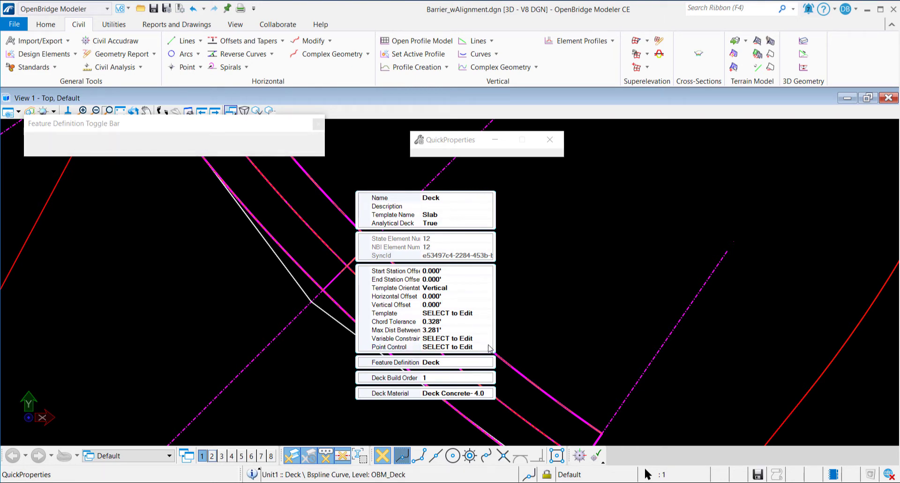
{"action": "left_click", "coordinate": [447, 347]}
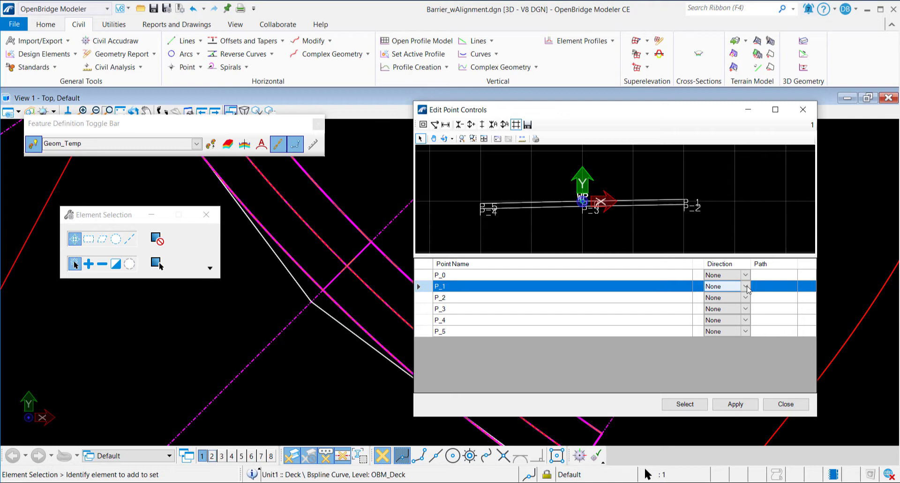
{"action": "left_click", "coordinate": [746, 286]}
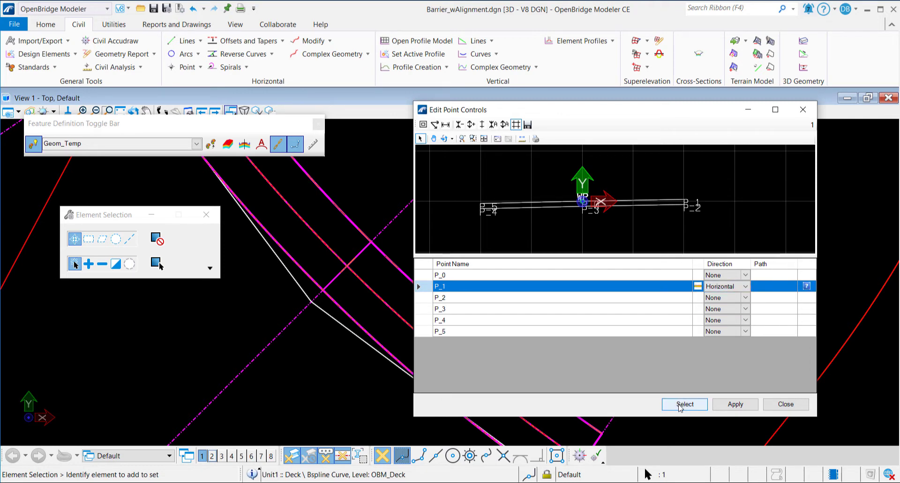
{"action": "left_click", "coordinate": [684, 404]}
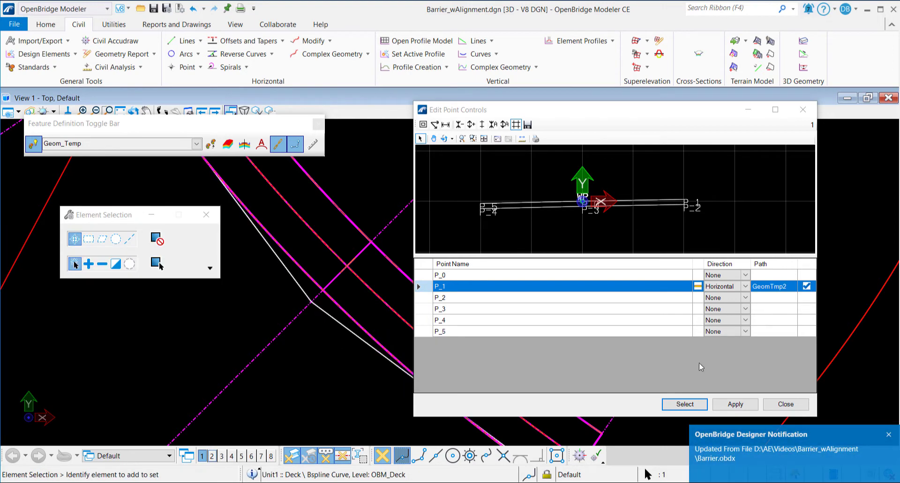
{"action": "left_click", "coordinate": [734, 404]}
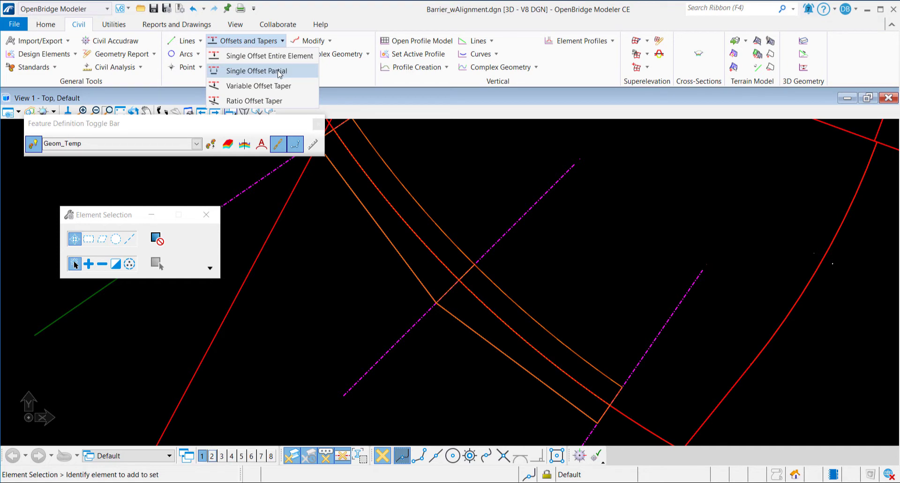
Create an 18-unit Single Offset Partial from the Ramp C alignment
{"action": "left_click", "coordinate": [257, 71]}
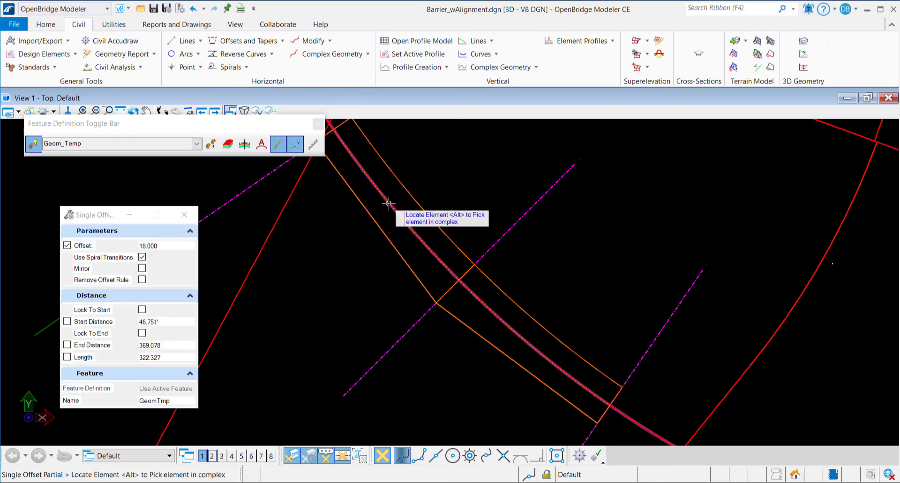
{"action": "left_click", "coordinate": [389, 202]}
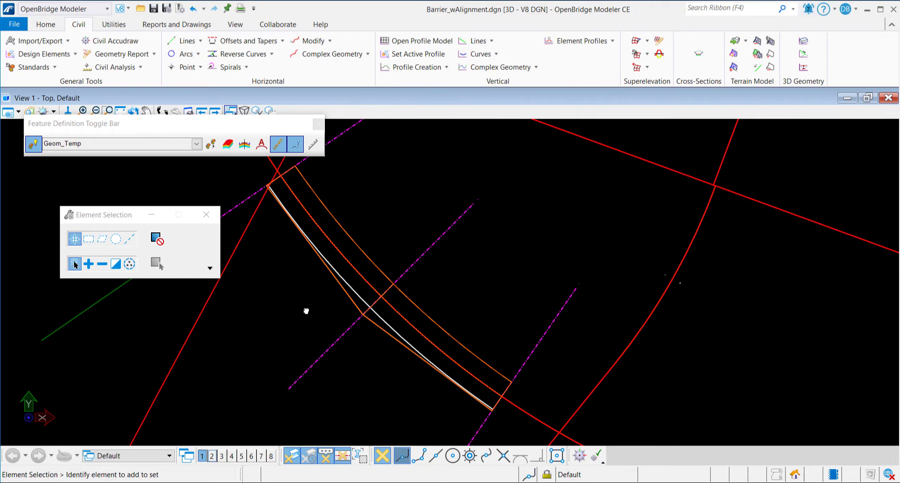
{"action": "left_click", "coordinate": [363, 302]}
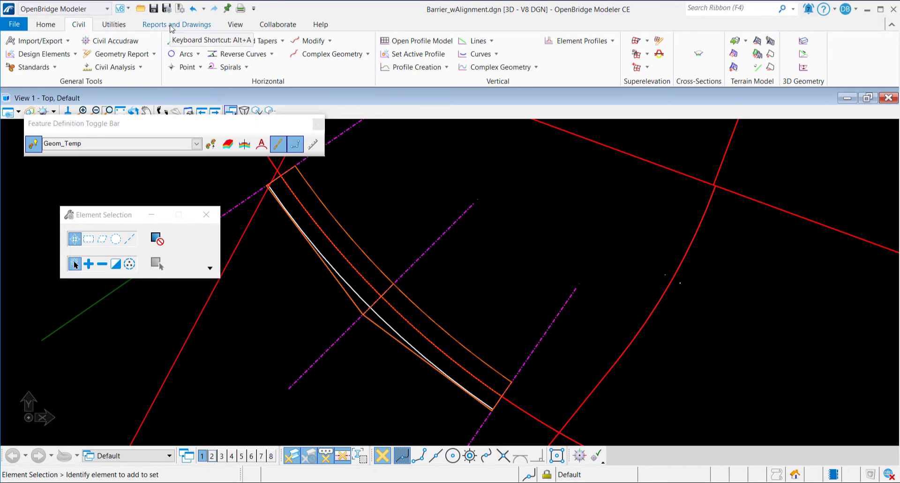
Start a Deck Elevation Report limited from SupportLine1 to SupportLine3
{"action": "left_click", "coordinate": [177, 24]}
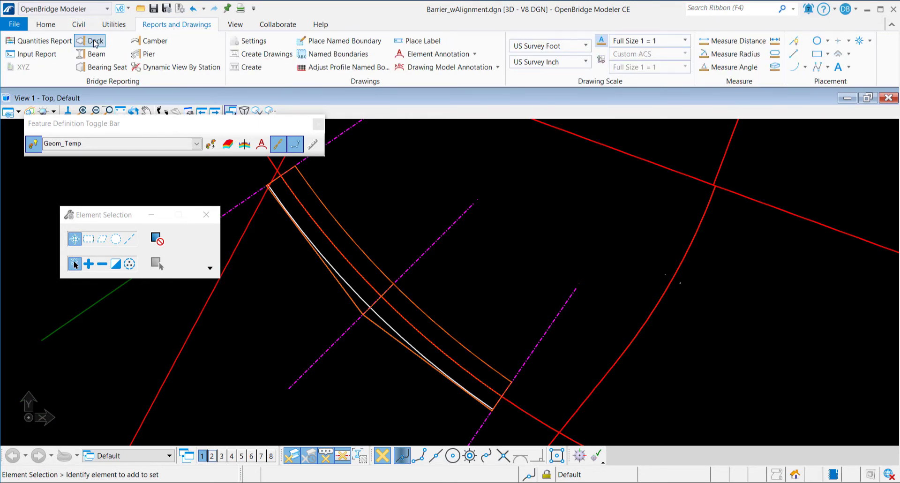
{"action": "left_click", "coordinate": [89, 41]}
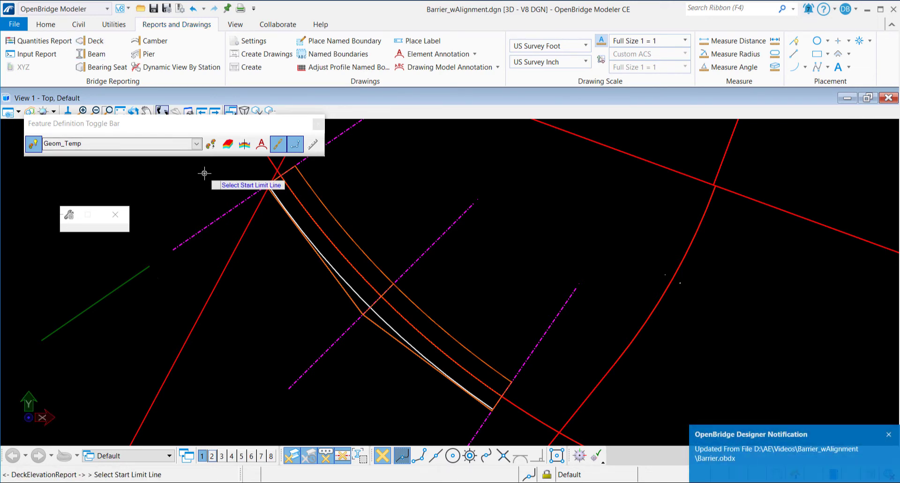
{"action": "left_click", "coordinate": [267, 186]}
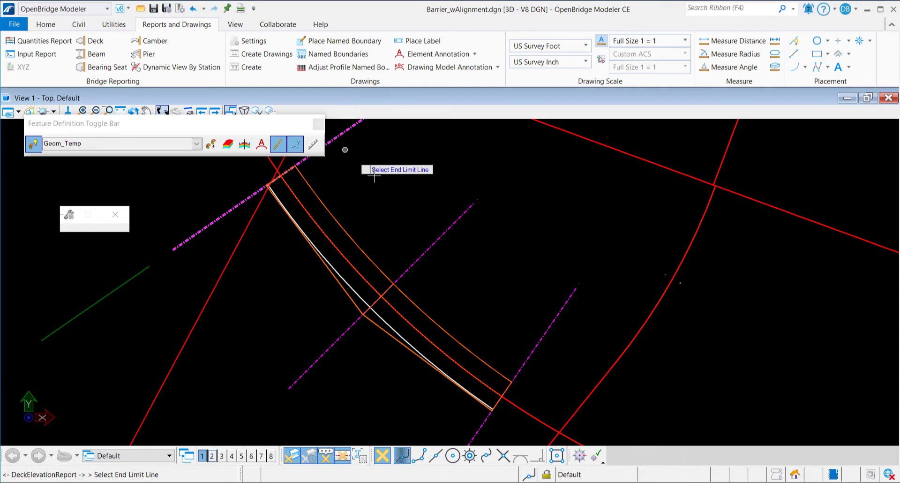
{"action": "left_click", "coordinate": [548, 329]}
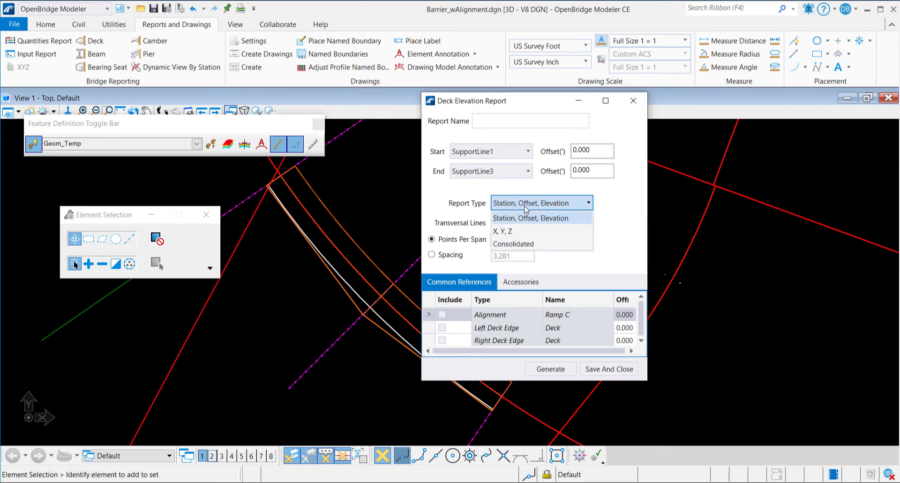
Generate an X, Y, Z report at spacing 2 with alignment and deck edges, then save and close
{"action": "left_click", "coordinate": [503, 231]}
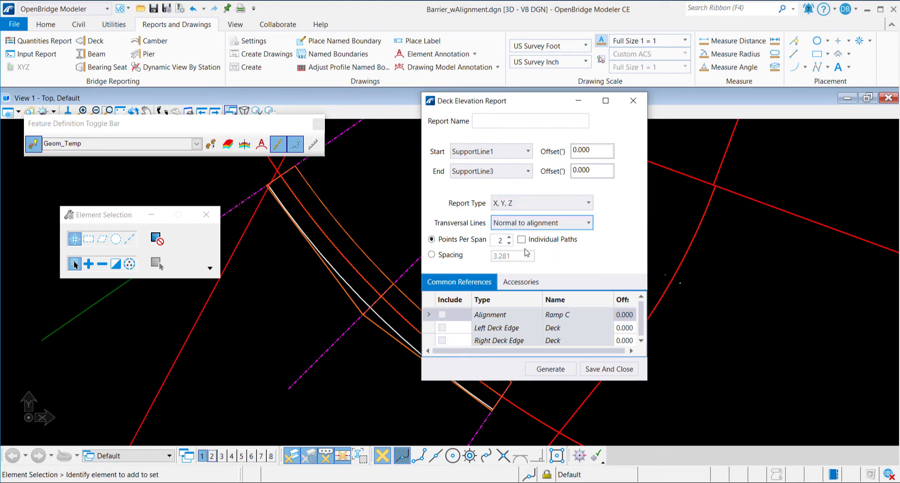
{"action": "left_click", "coordinate": [432, 255]}
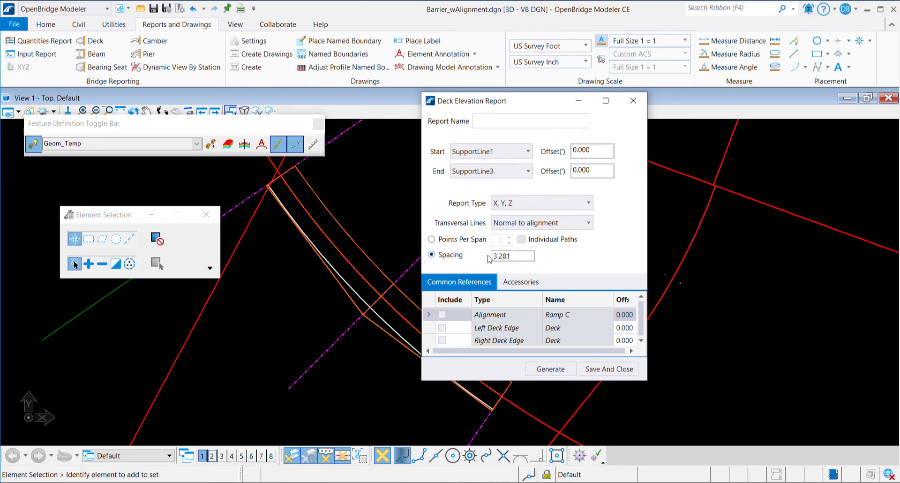
{"action": "triple_click", "coordinate": [511, 255]}
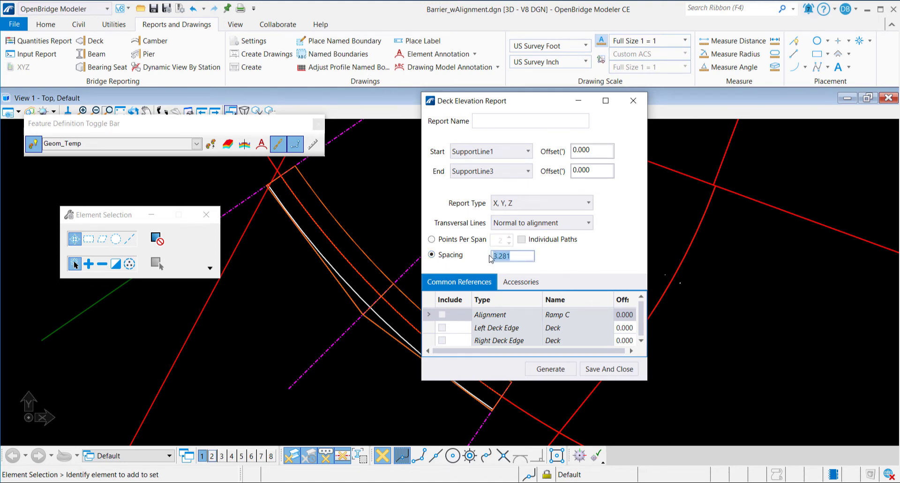
{"action": "type", "text": "2.000"}
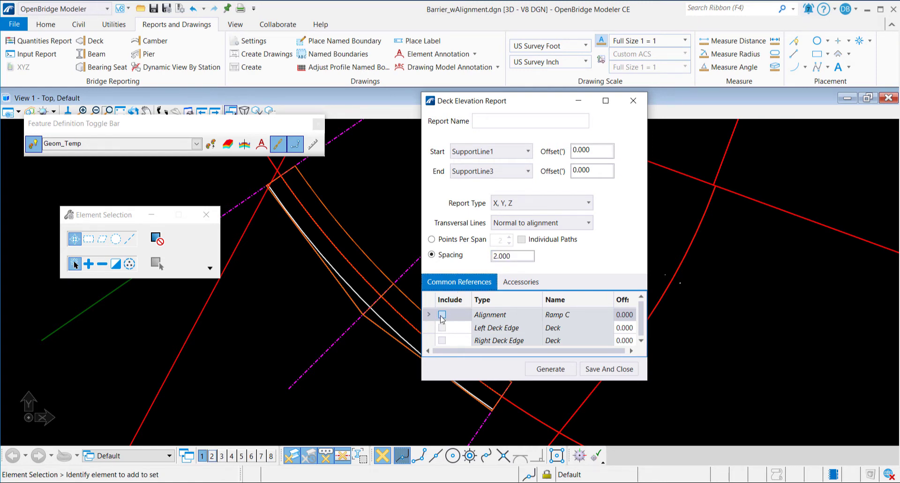
{"action": "left_click", "coordinate": [442, 327]}
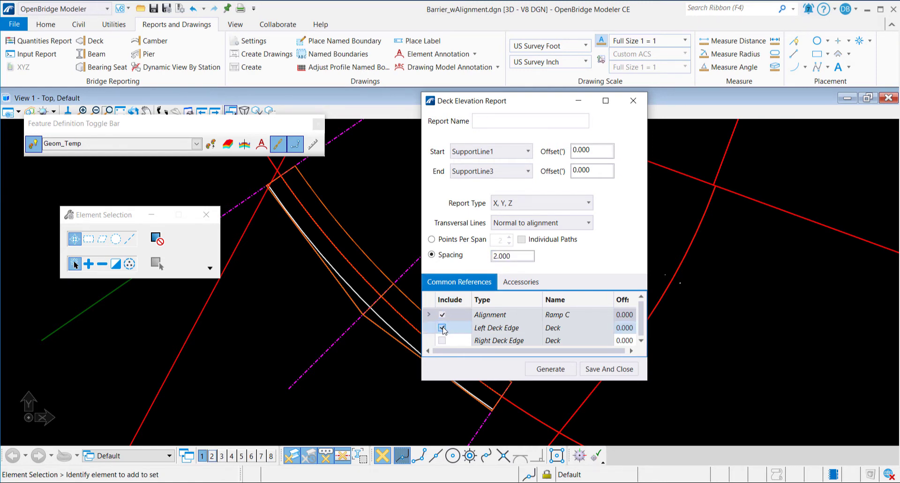
{"action": "left_click", "coordinate": [442, 340]}
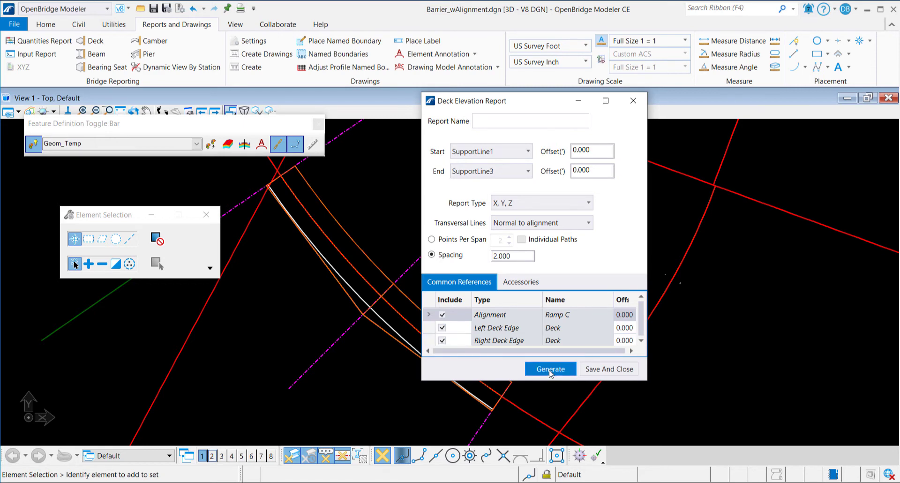
{"action": "left_click", "coordinate": [549, 368]}
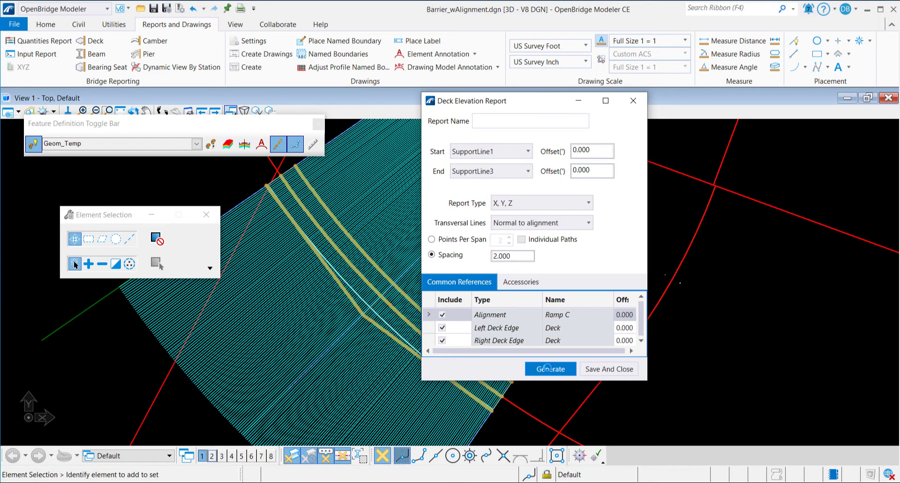
{"action": "left_click", "coordinate": [550, 368]}
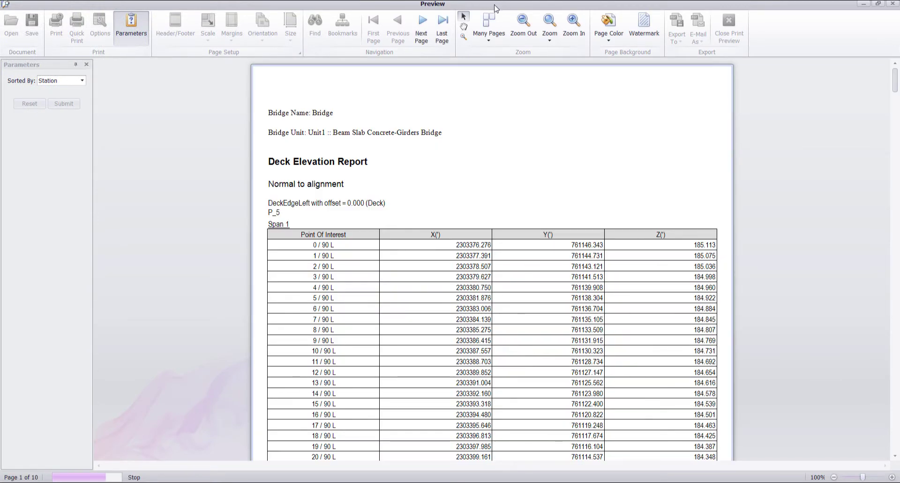
Export the report as Deck Elevation Report.xls and open the workbook in Excel
{"action": "left_click", "coordinate": [343, 28]}
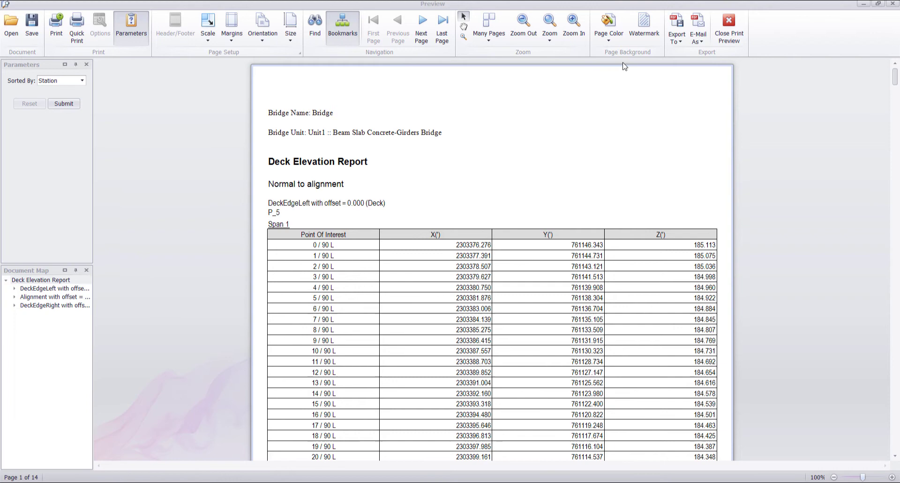
{"action": "left_click", "coordinate": [675, 27]}
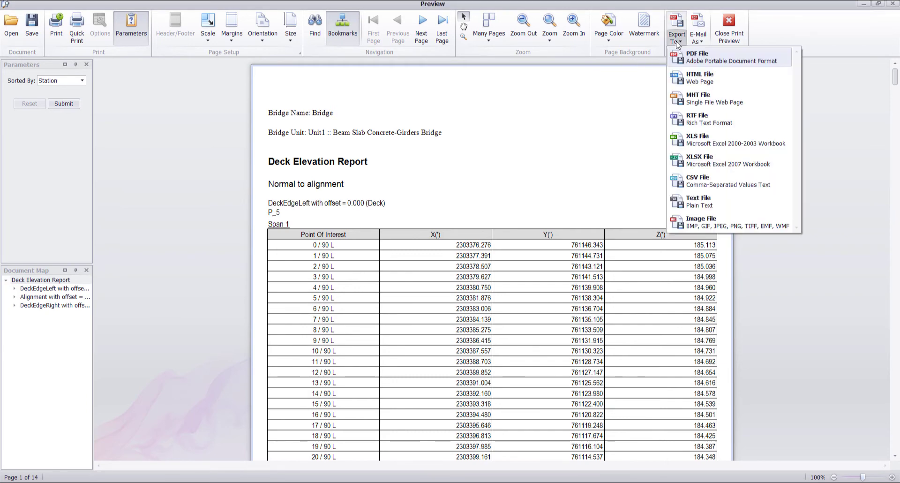
{"action": "left_click", "coordinate": [697, 139]}
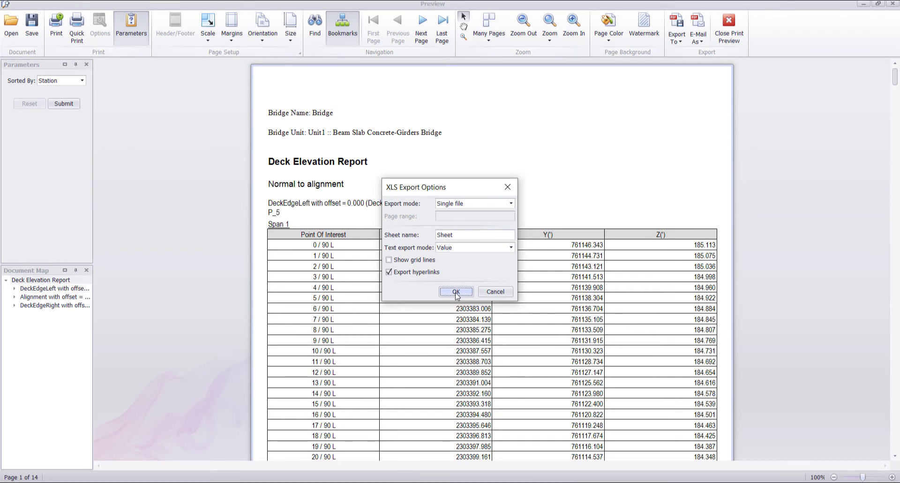
{"action": "left_click", "coordinate": [455, 291]}
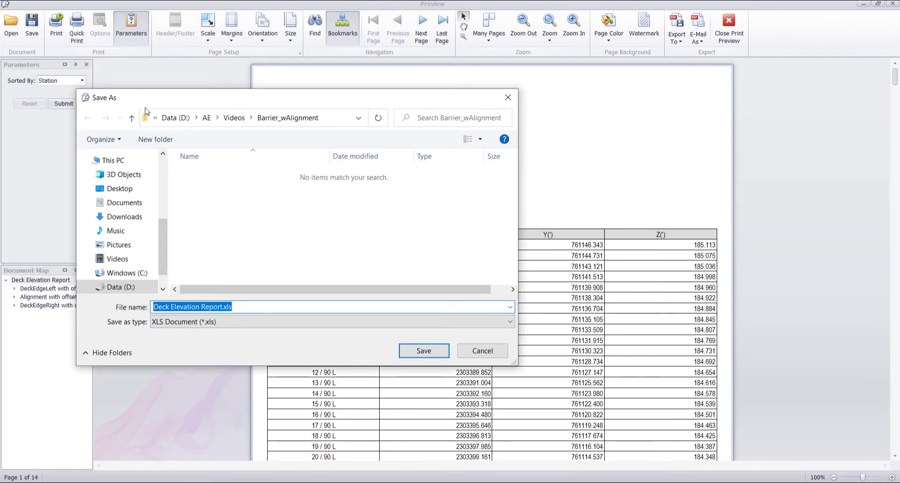
{"action": "left_click", "coordinate": [423, 350]}
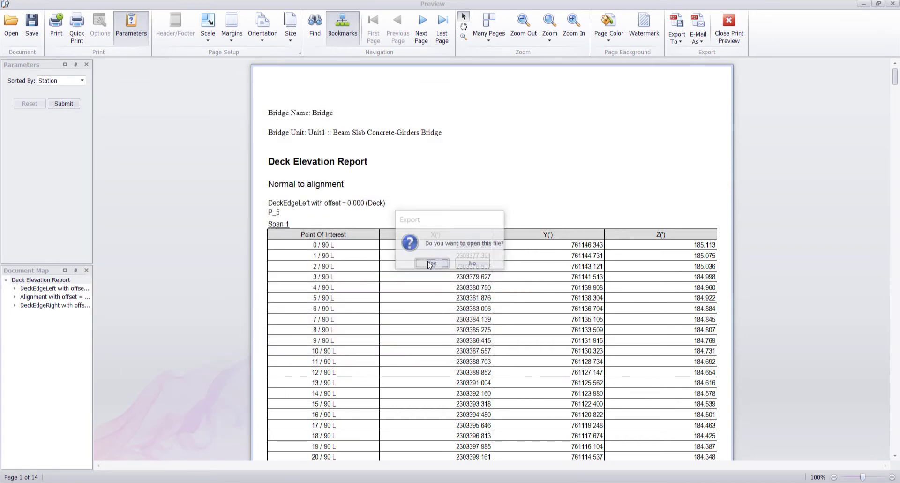
{"action": "left_click", "coordinate": [431, 263]}
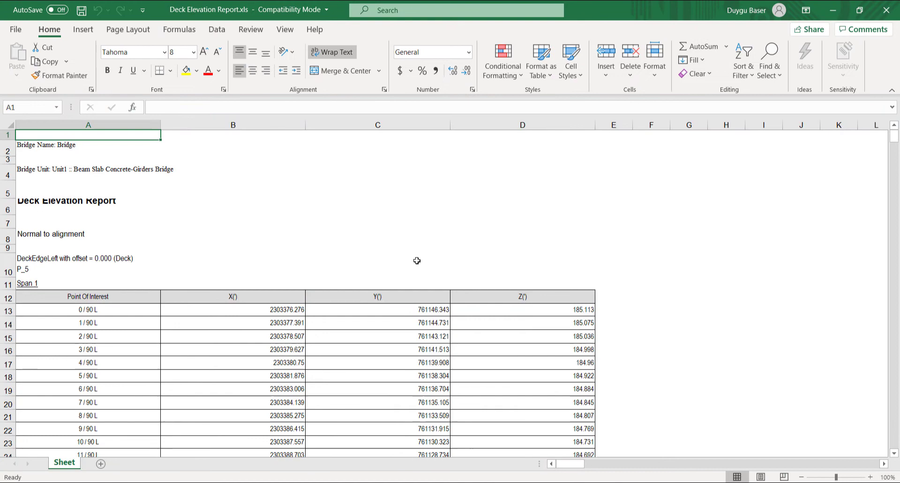
Delete the Point Of Interest column from column A of the workbook
{"action": "scroll", "scroll_direction": "down", "scroll_amount": 3}
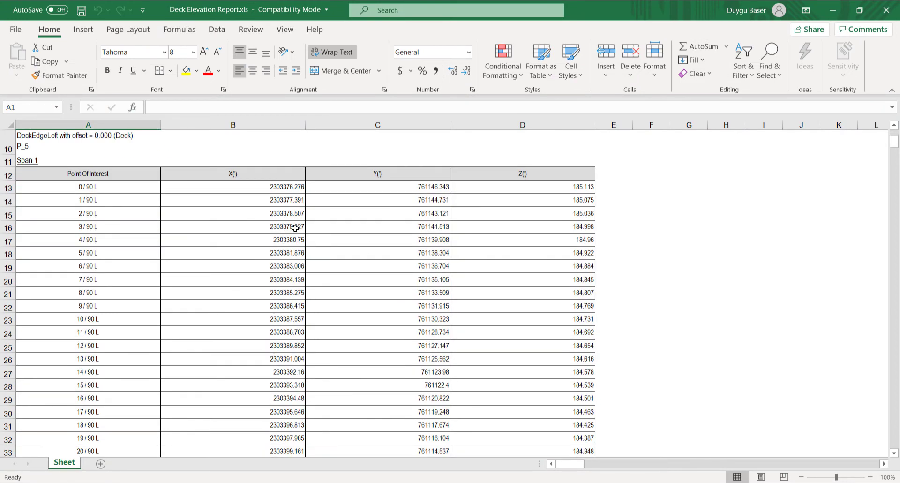
{"action": "scroll", "scroll_direction": "down", "scroll_amount": 3}
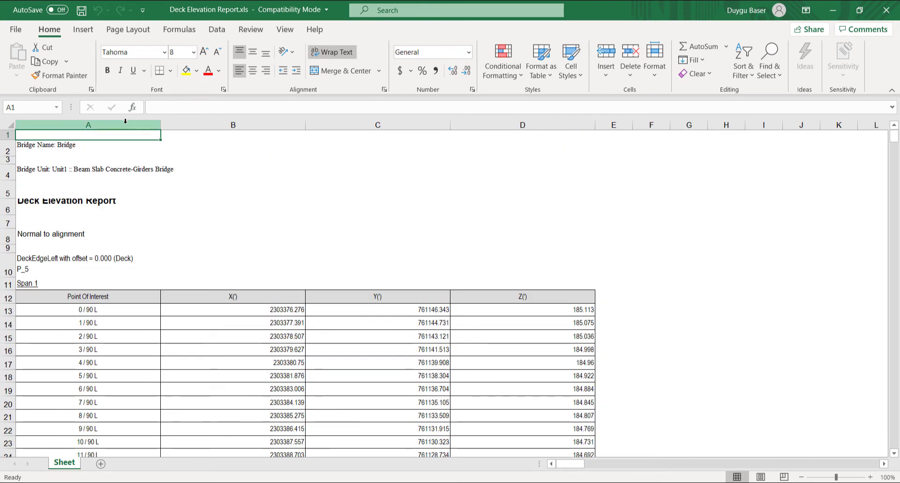
{"action": "right_click", "coordinate": [87, 124]}
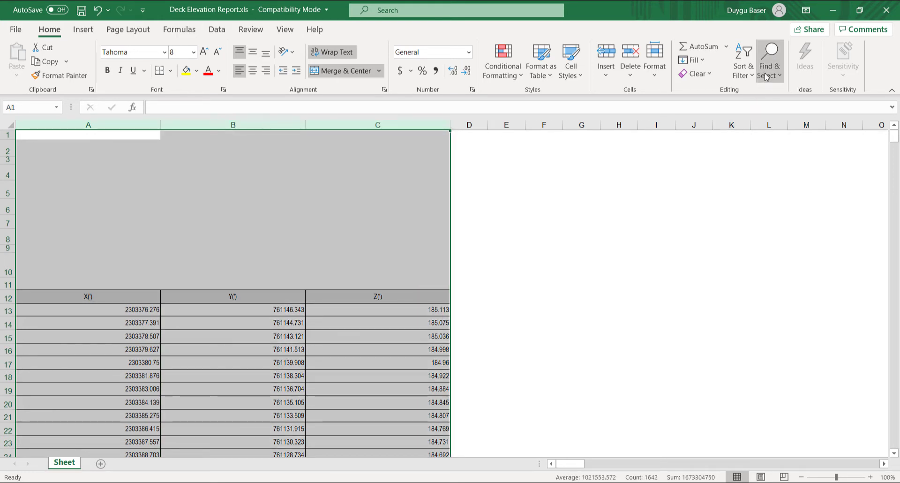
Select all blank cells with Go To Special and delete their sheet rows
{"action": "left_click", "coordinate": [769, 60]}
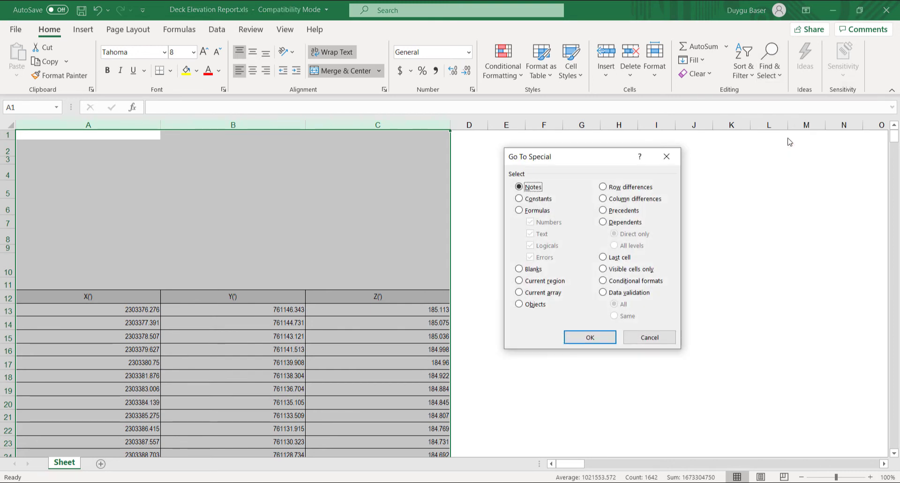
{"action": "left_click", "coordinate": [519, 268]}
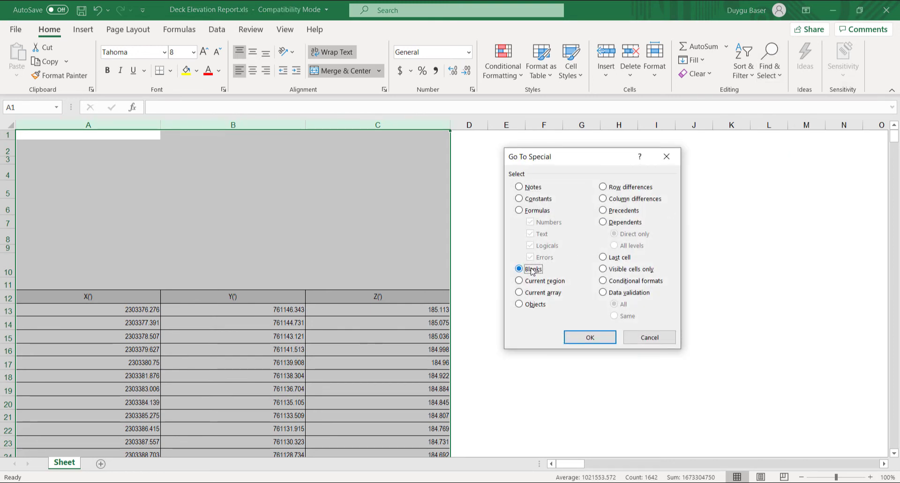
{"action": "left_click", "coordinate": [589, 337]}
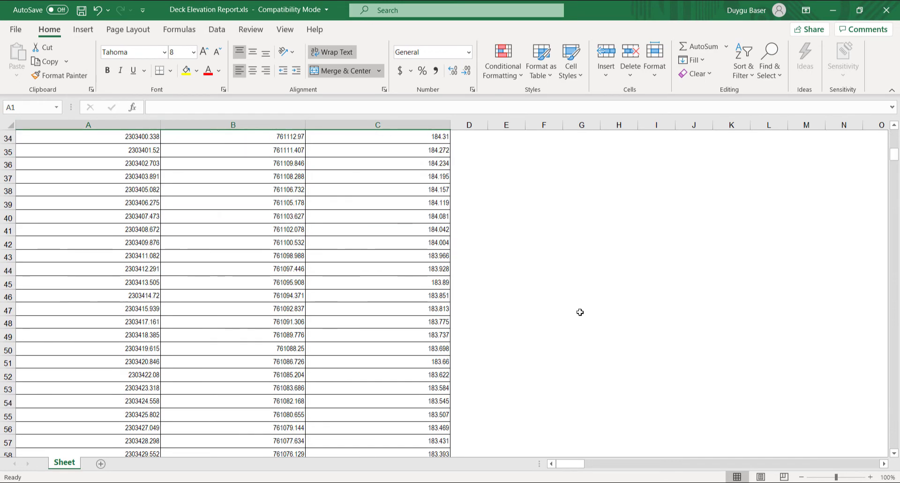
{"action": "scroll", "scroll_direction": "down", "scroll_amount": 3}
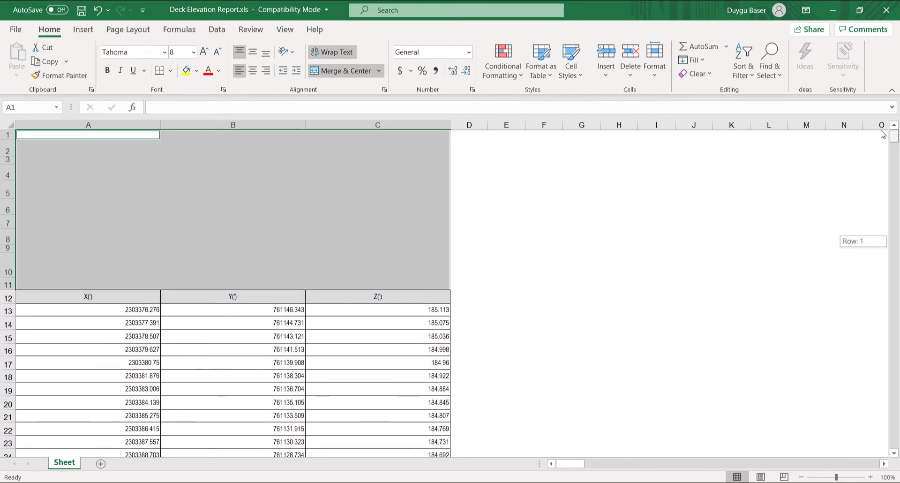
{"action": "left_click", "coordinate": [629, 65]}
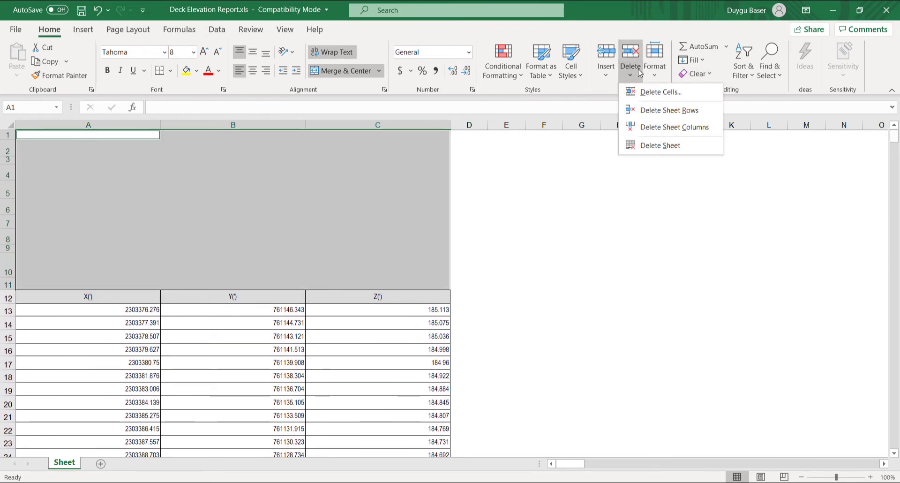
{"action": "left_click", "coordinate": [672, 109]}
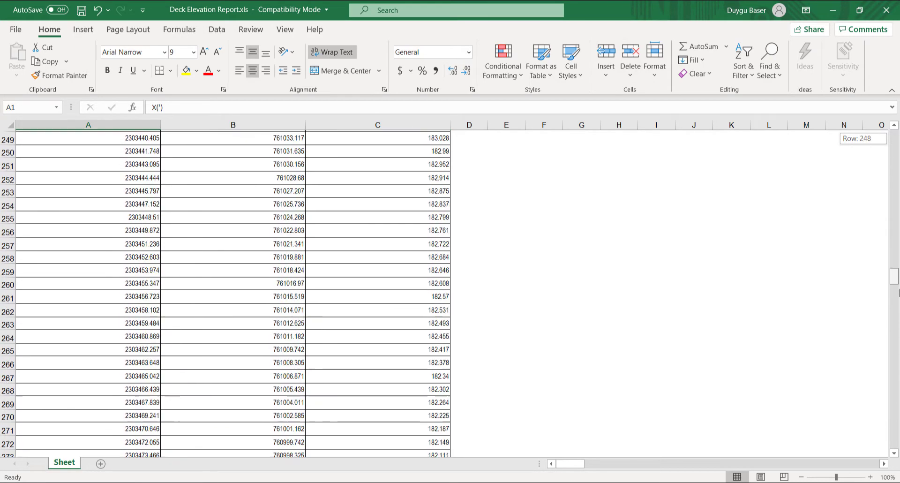
{"action": "scroll", "scroll_direction": "down", "scroll_amount": 3}
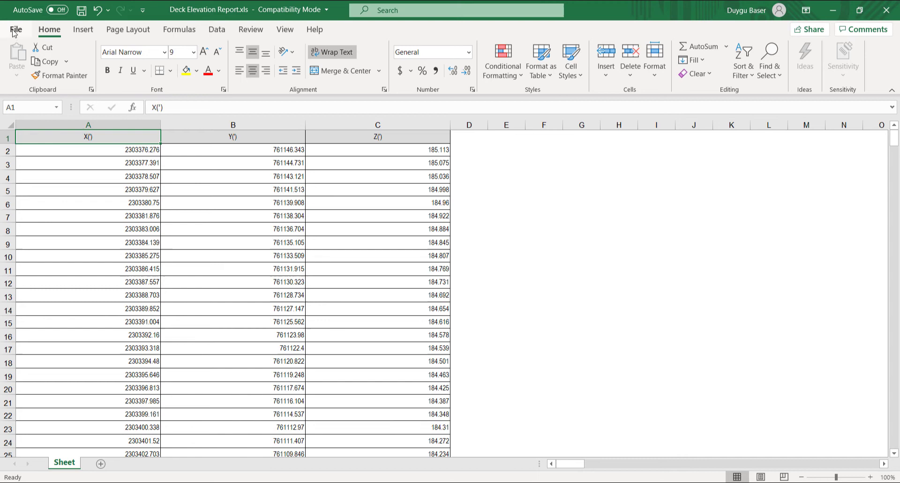
Save the workbook as a CSV UTF-8 (Comma delimited) file in Barrier_wAlignment
{"action": "left_click", "coordinate": [16, 29]}
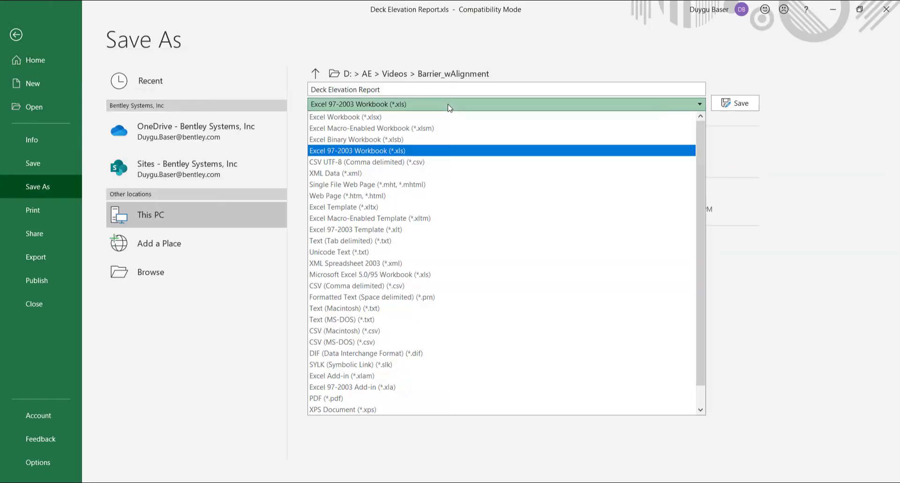
{"action": "left_click", "coordinate": [368, 161]}
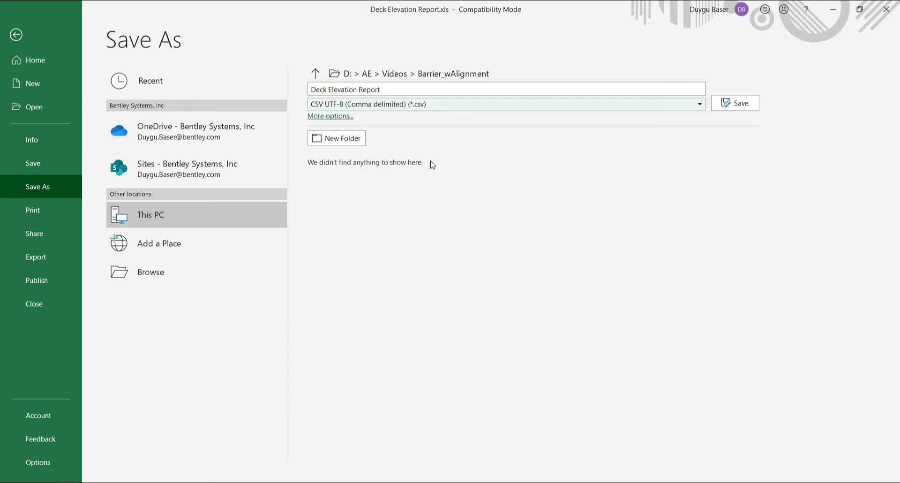
{"action": "left_click", "coordinate": [738, 103]}
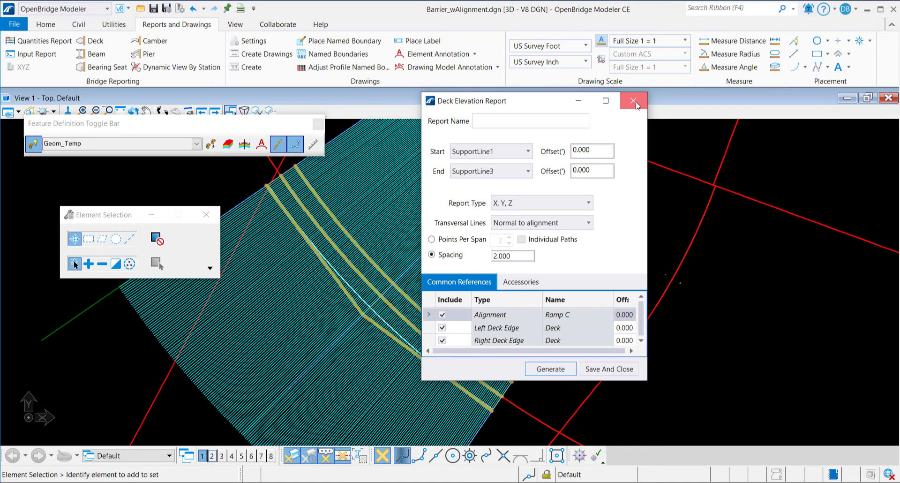
Close the report settings and choose Deck Elevation Report.csv for Terrain Model From File
{"action": "left_click", "coordinate": [635, 100]}
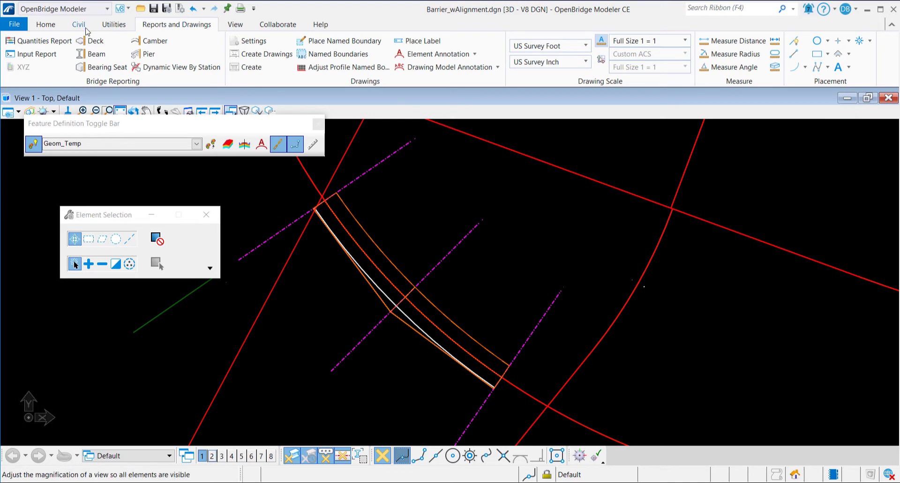
{"action": "left_click", "coordinate": [79, 24]}
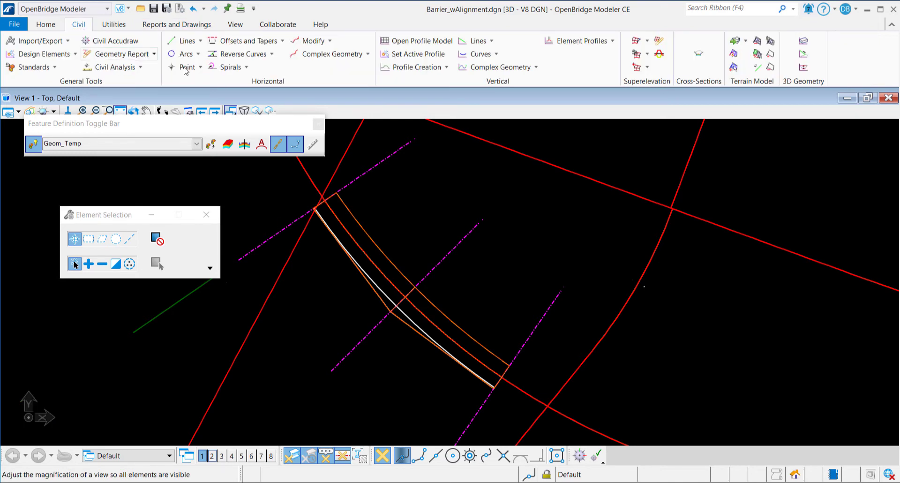
{"action": "left_click", "coordinate": [736, 41]}
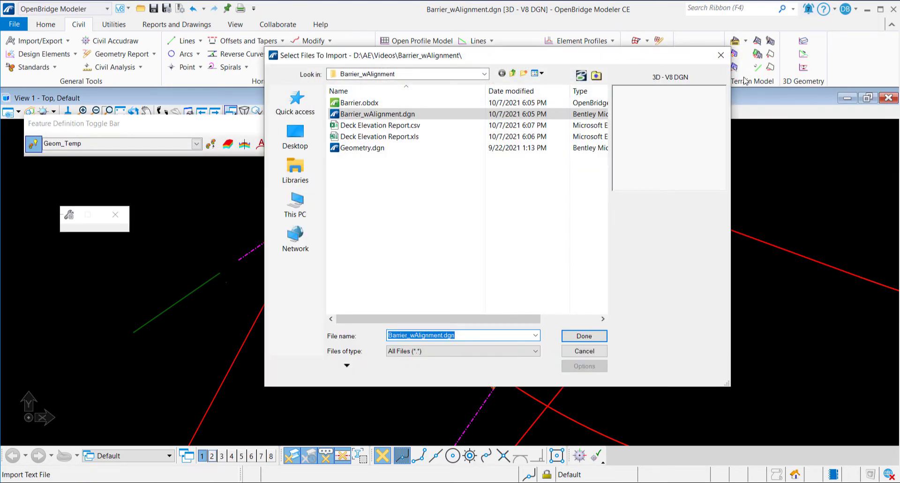
{"action": "left_click", "coordinate": [378, 125]}
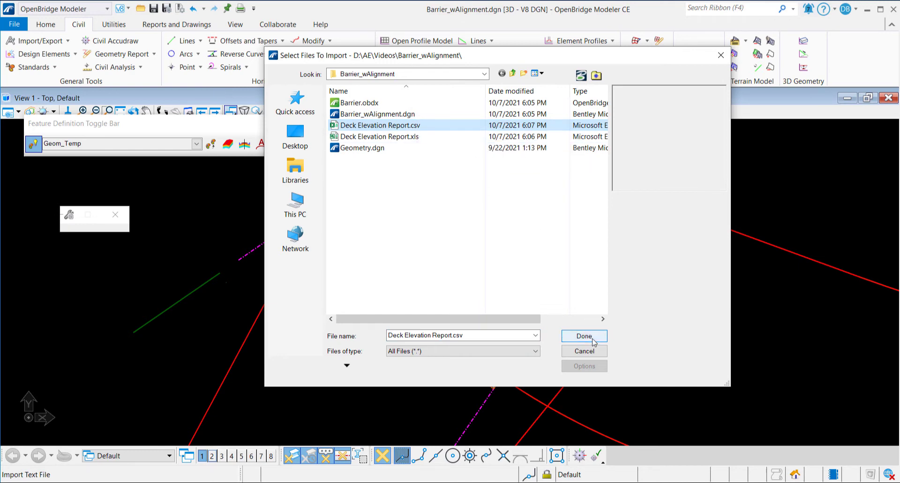
{"action": "left_click", "coordinate": [583, 336]}
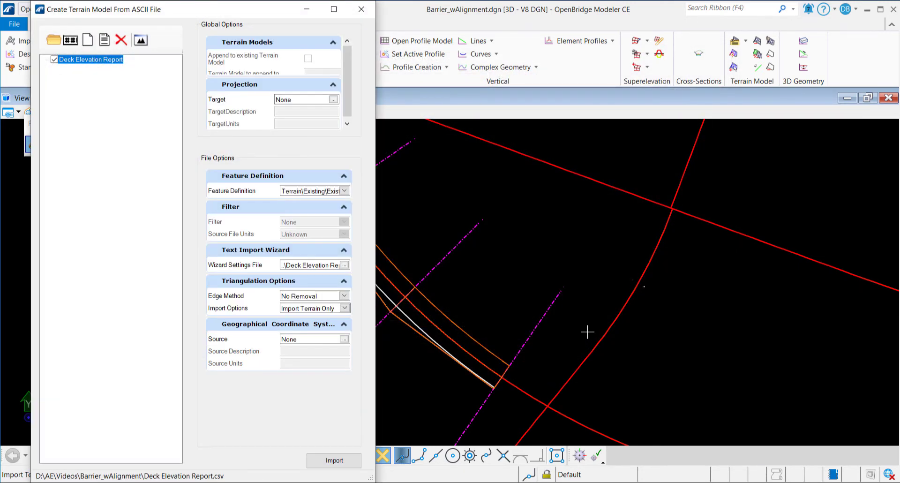
{"action": "mouse_move", "coordinate": [190, 209]}
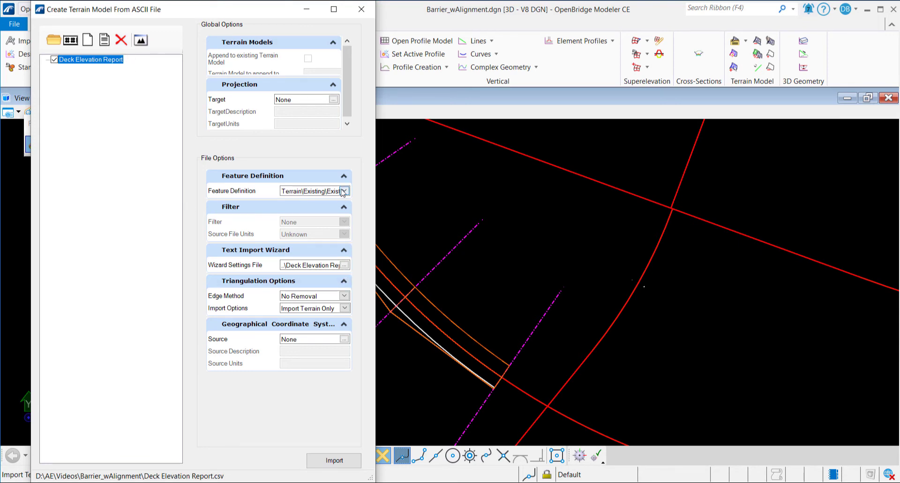
Set the feature definition to Terrain\Existing and start a new text import settings file
{"action": "left_click", "coordinate": [345, 191]}
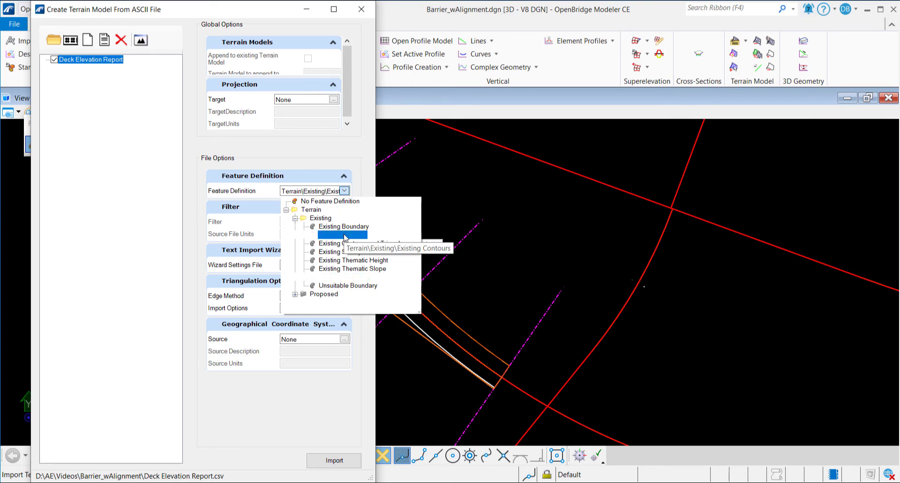
{"action": "left_click", "coordinate": [342, 236]}
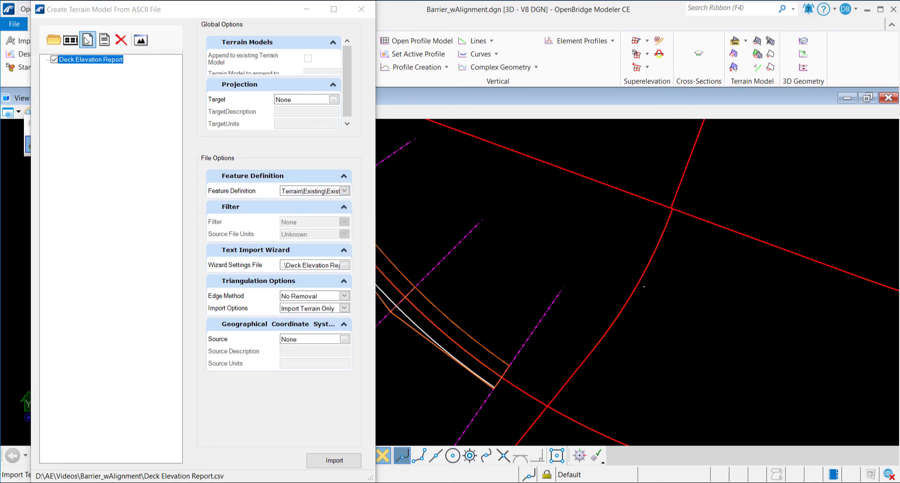
{"action": "left_click", "coordinate": [87, 39]}
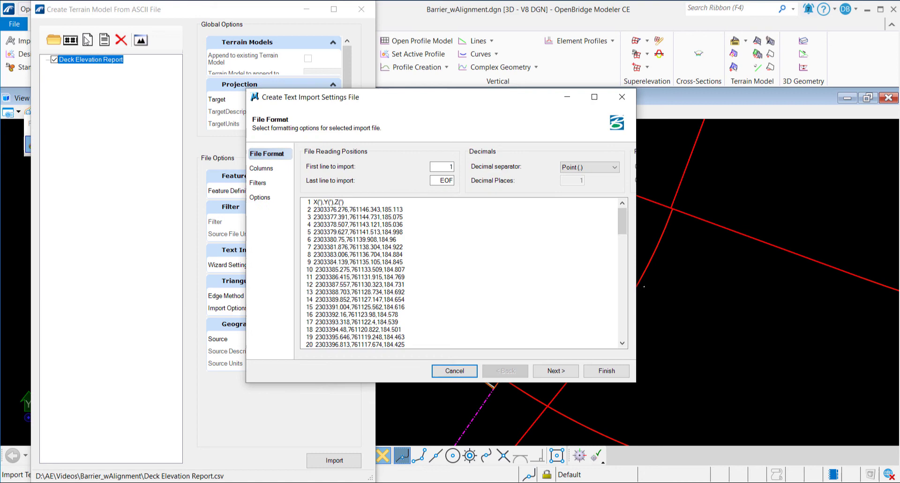
Start importing at line 2 with comma as the decimal separator
{"action": "left_click", "coordinate": [442, 167]}
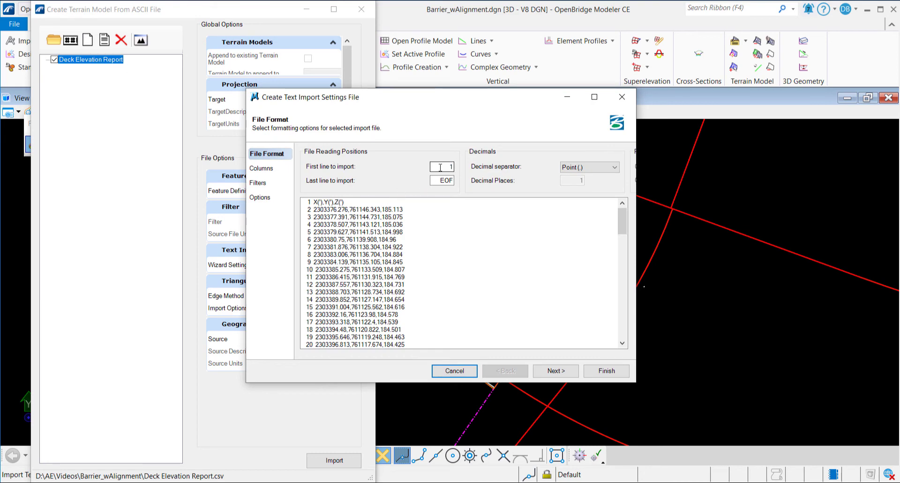
{"action": "type", "text": "2"}
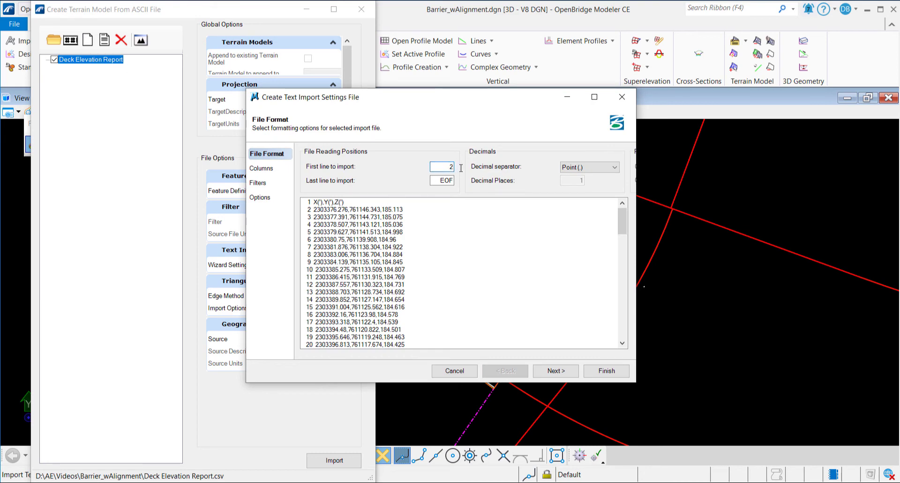
{"action": "left_click", "coordinate": [611, 167]}
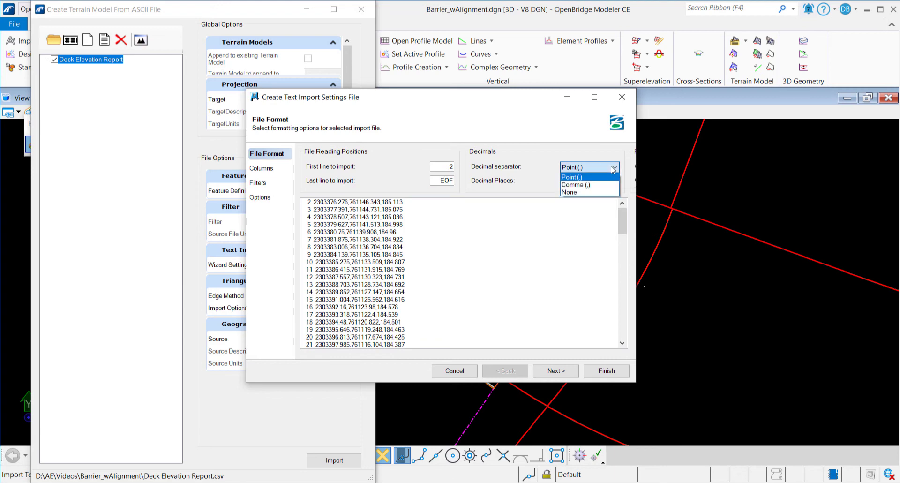
{"action": "left_click", "coordinate": [575, 185]}
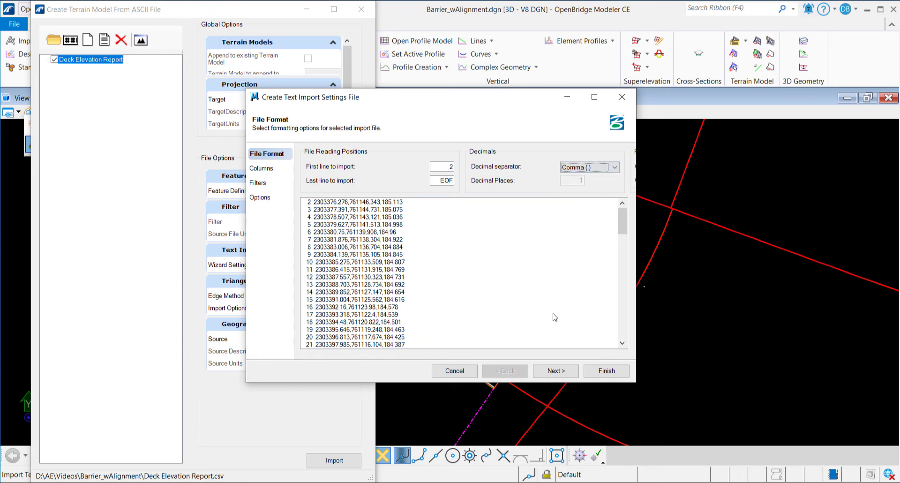
{"action": "left_click", "coordinate": [555, 370]}
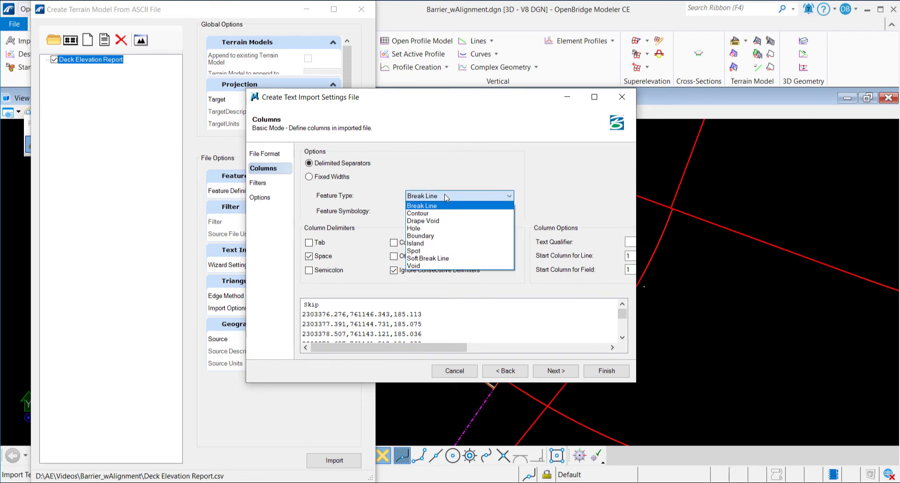
Import Spot features from comma-split Easting, Northing and Elevation columns
{"action": "left_click", "coordinate": [414, 250]}
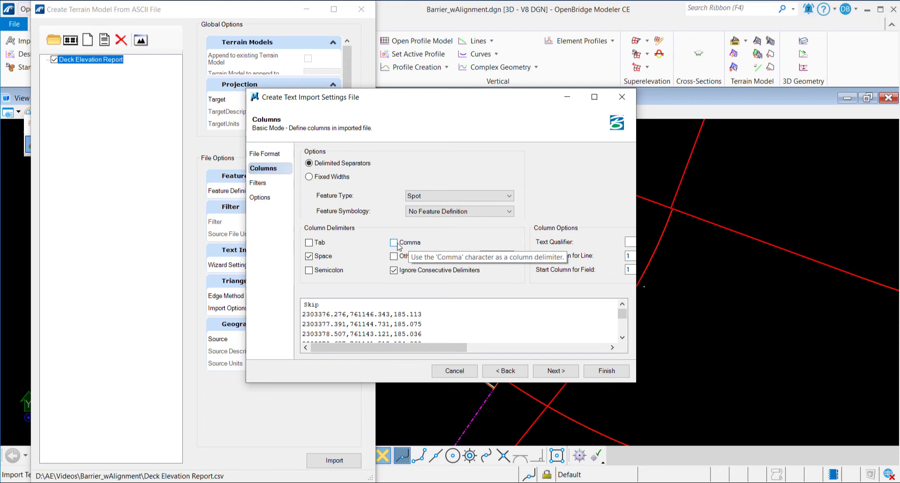
{"action": "left_click", "coordinate": [394, 243]}
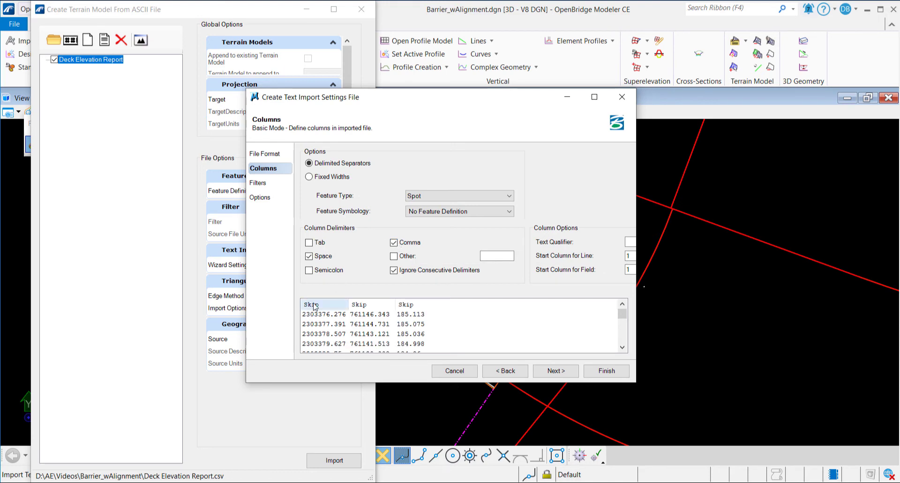
{"action": "left_click", "coordinate": [324, 304]}
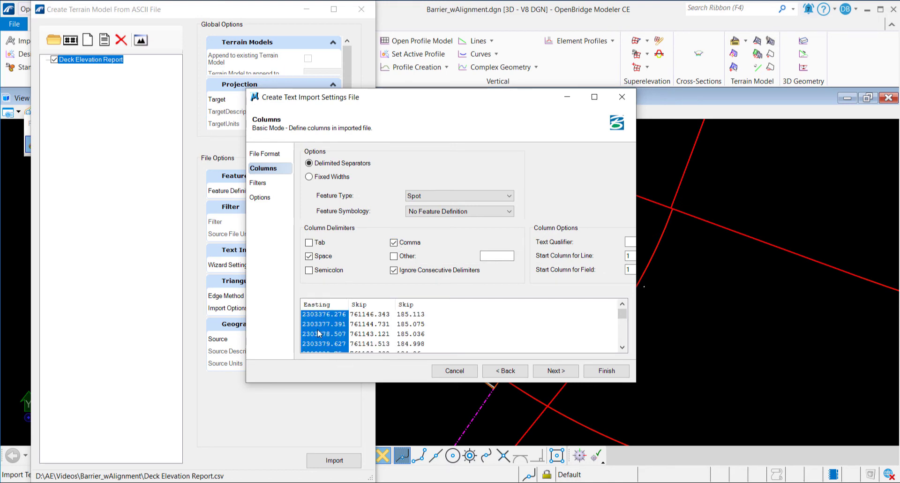
{"action": "left_click", "coordinate": [370, 303]}
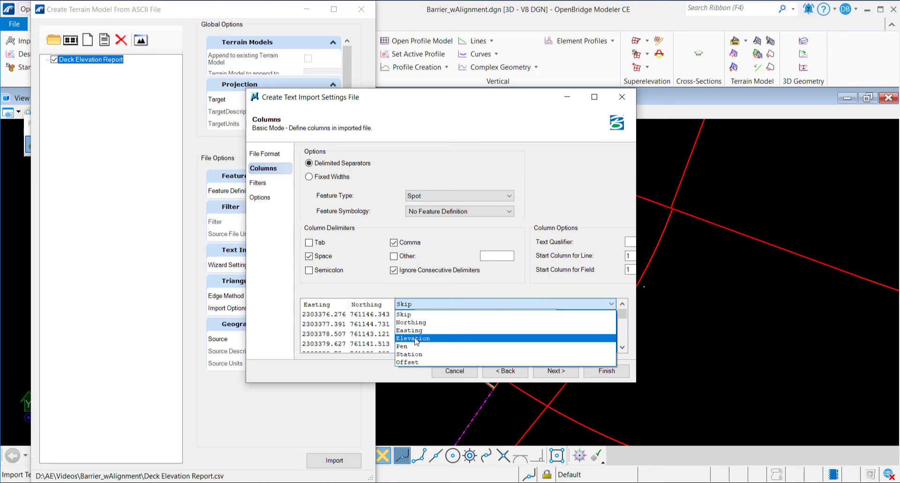
{"action": "left_click", "coordinate": [412, 338]}
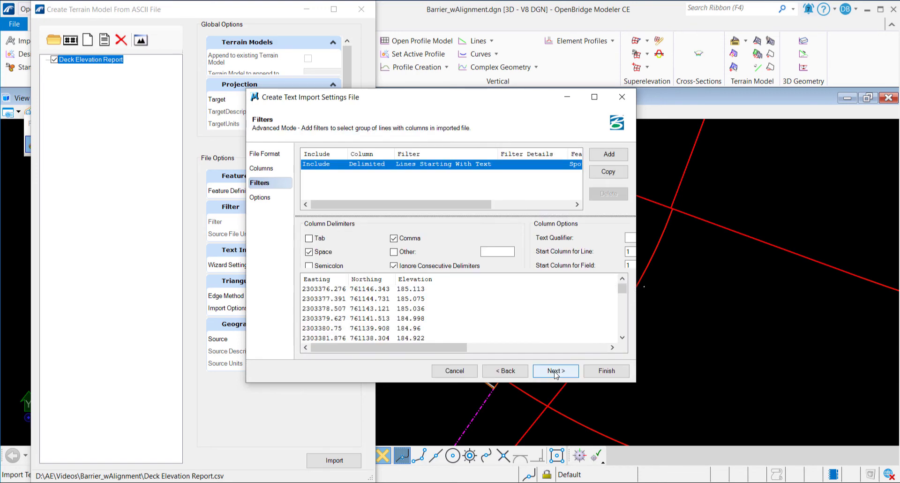
{"action": "left_click", "coordinate": [555, 371]}
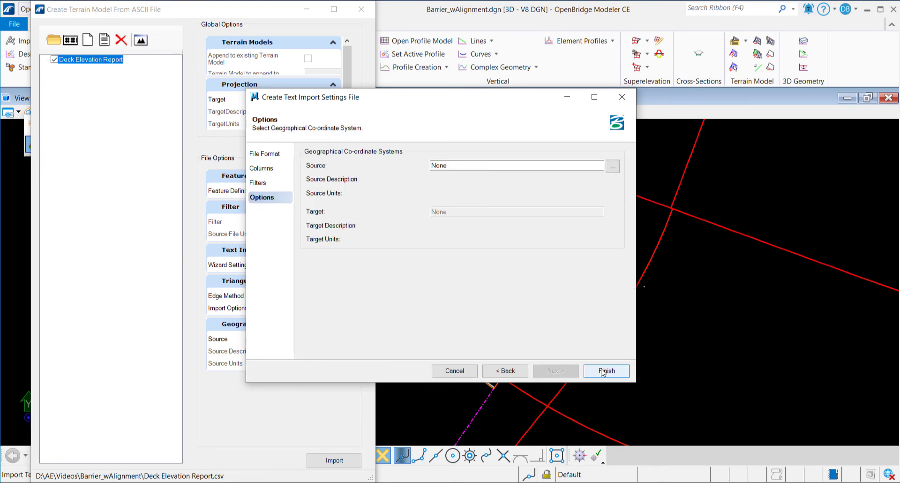
{"action": "left_click", "coordinate": [606, 370]}
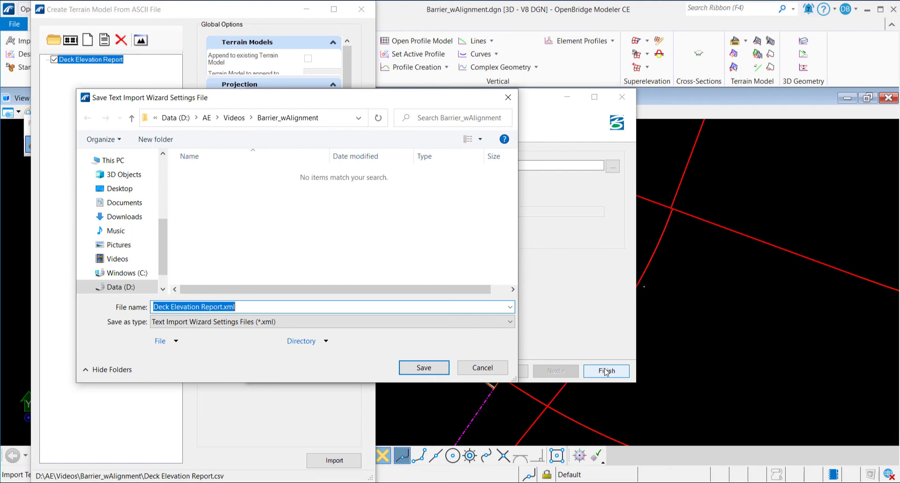
{"action": "mouse_move", "coordinate": [424, 368]}
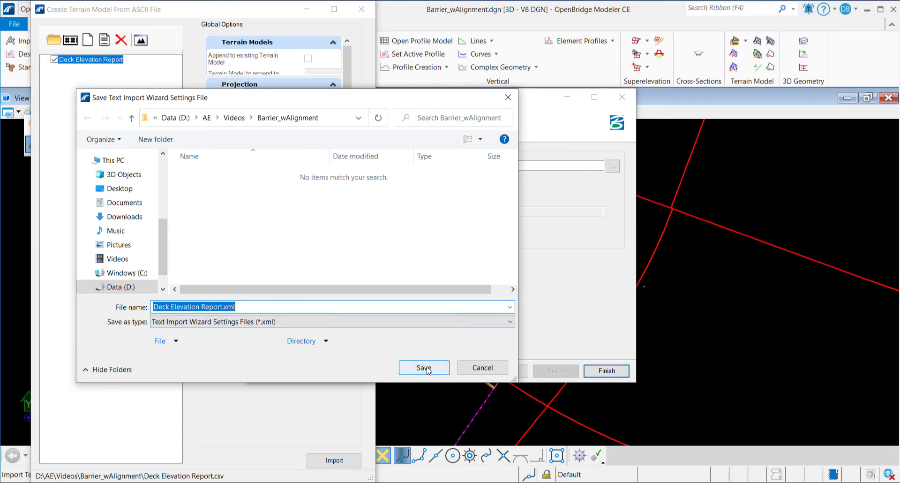
Save Deck Elevation Report.xml, import the terrain points, and close the import window
{"action": "left_click", "coordinate": [423, 368]}
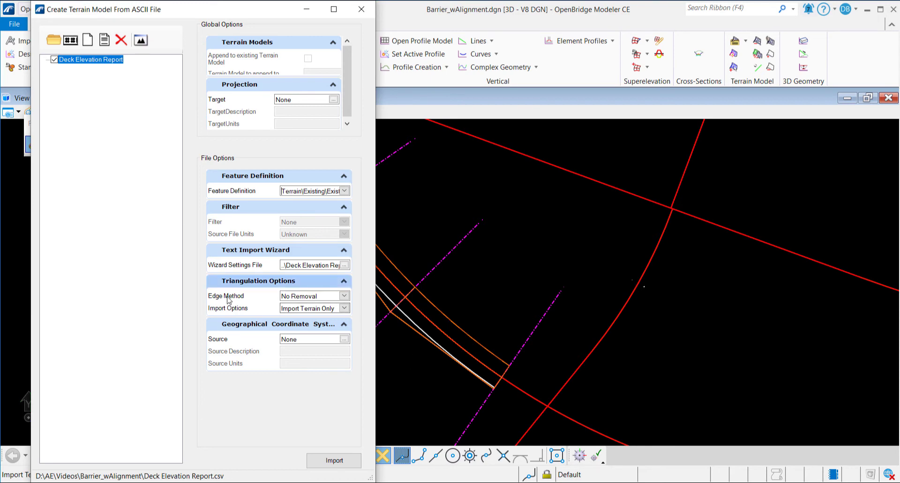
{"action": "left_click", "coordinate": [333, 460]}
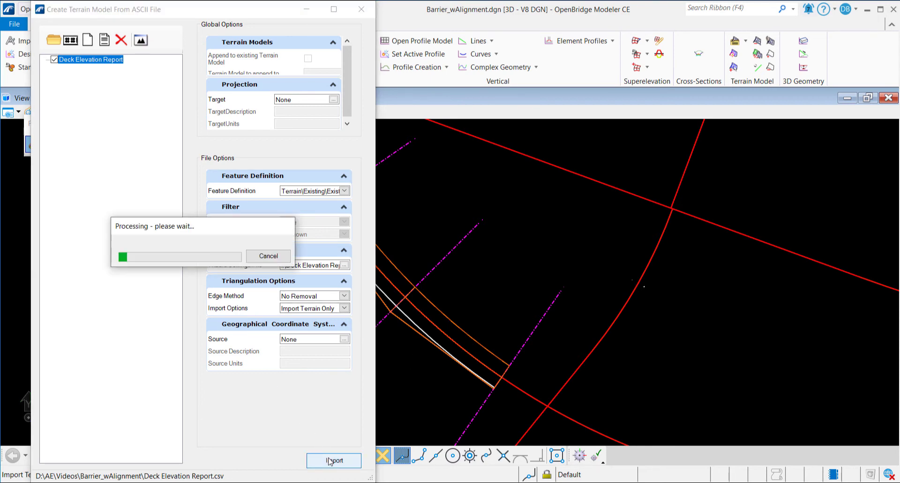
{"action": "left_click", "coordinate": [333, 459]}
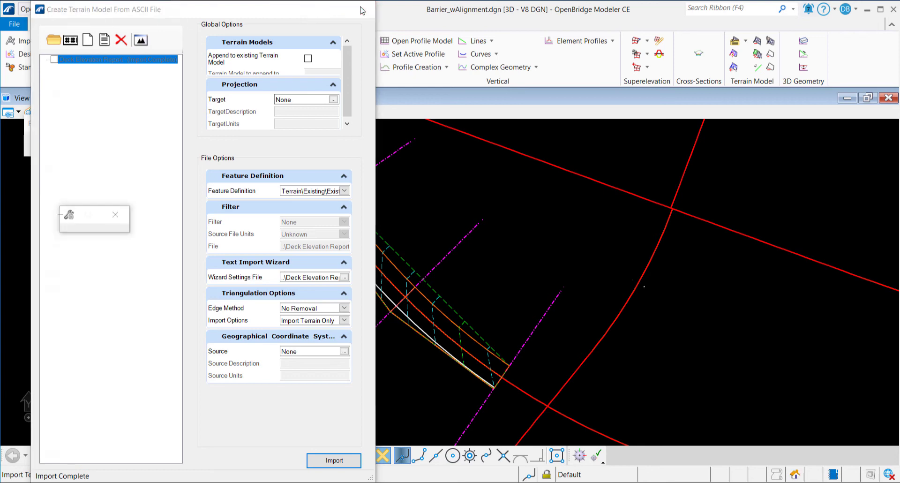
{"action": "left_click", "coordinate": [334, 460]}
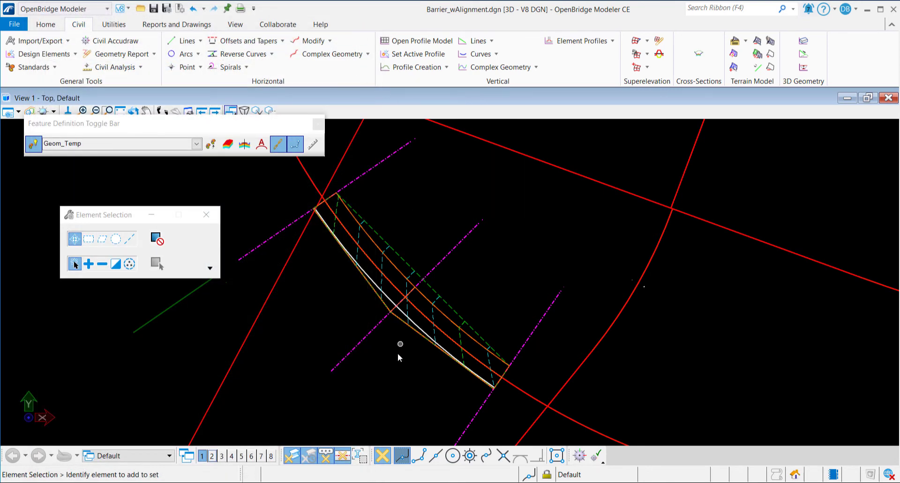
{"action": "mouse_move", "coordinate": [448, 309]}
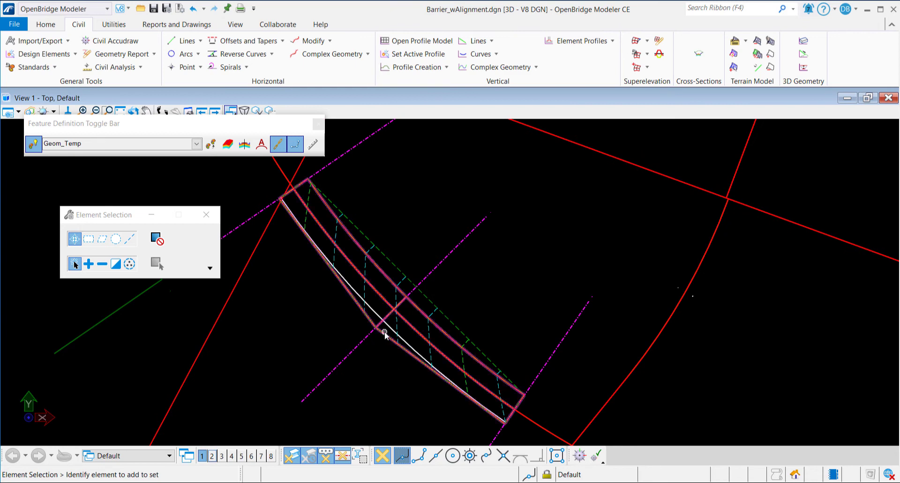
Open the GeomTmp3 profile in View 8 and start Quick Profile From Surface
{"action": "left_click", "coordinate": [386, 330]}
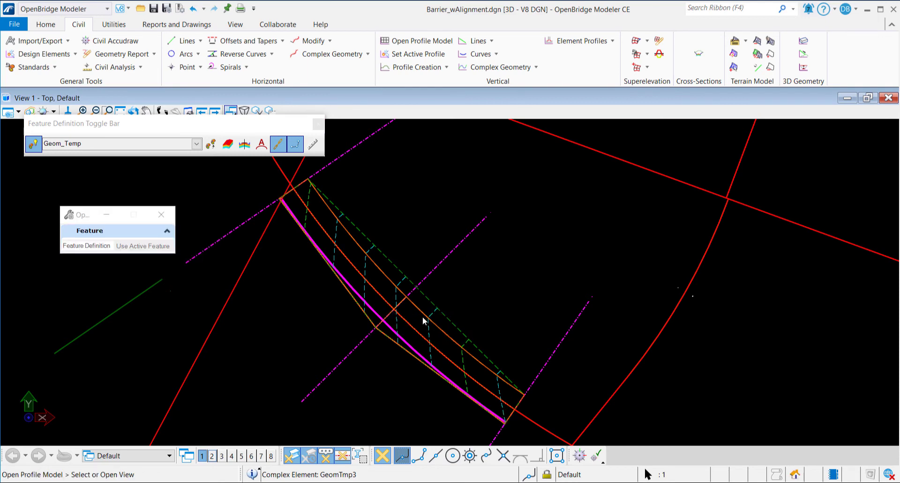
{"action": "left_click", "coordinate": [270, 456]}
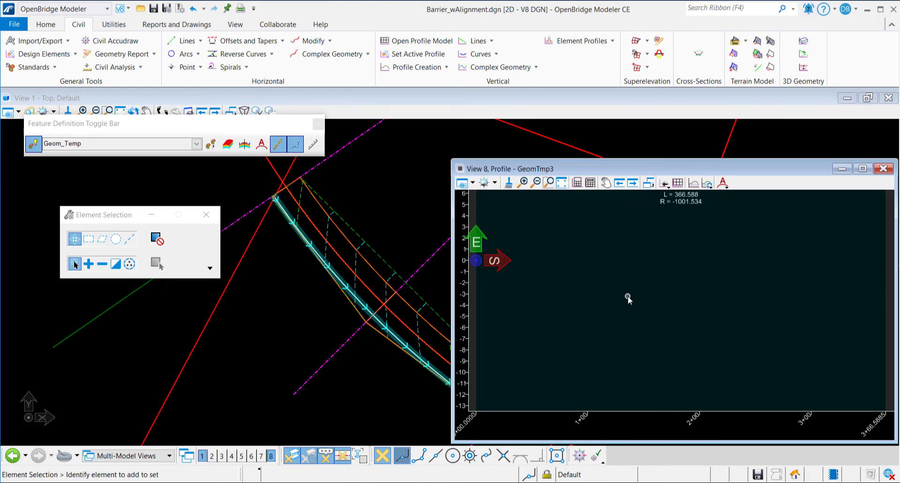
{"action": "mouse_move", "coordinate": [664, 182]}
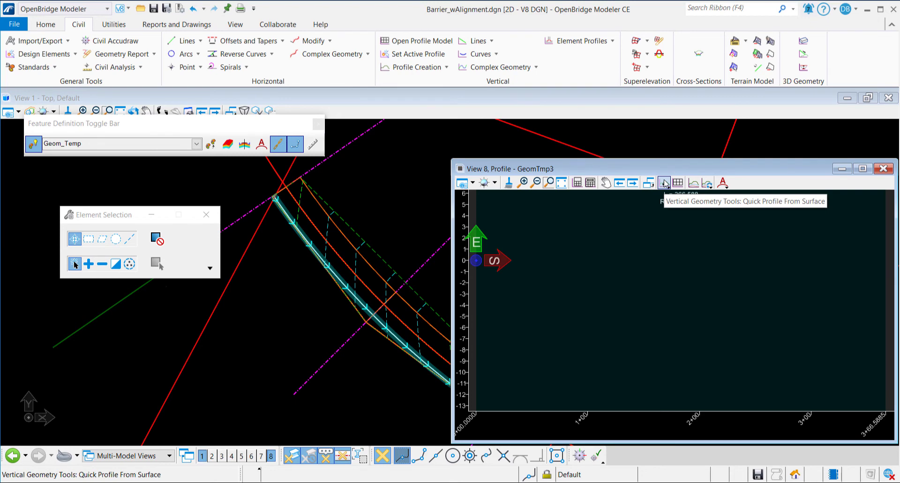
{"action": "left_click", "coordinate": [664, 182]}
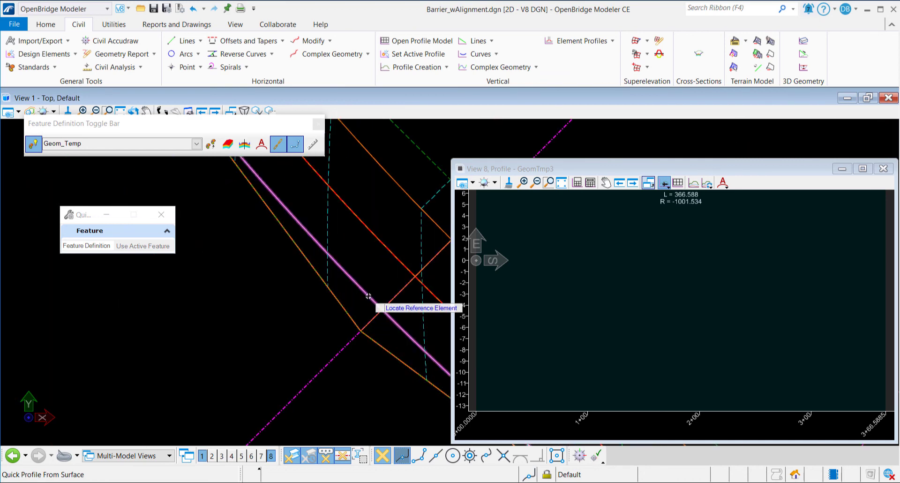
Create a quick surface profile for GeomTmp3 from the Deck Elevation Report terrain
{"action": "left_click", "coordinate": [366, 297]}
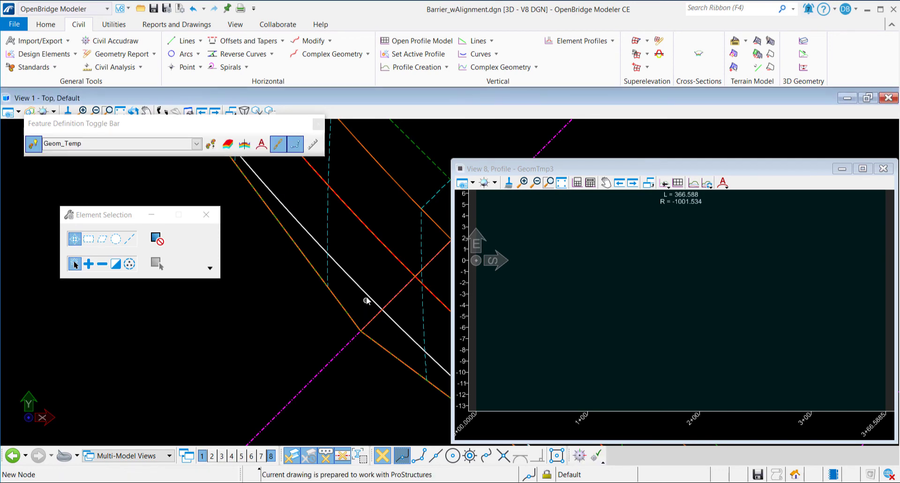
{"action": "left_click", "coordinate": [365, 297]}
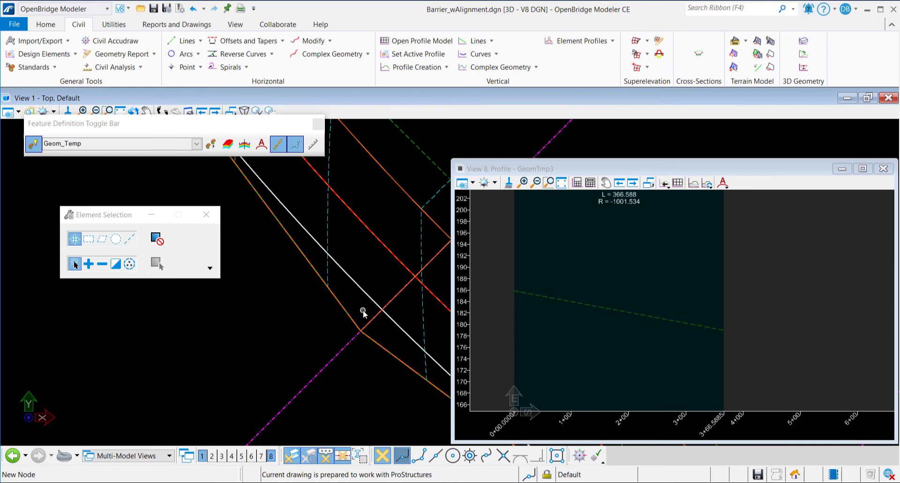
{"action": "mouse_move", "coordinate": [370, 299]}
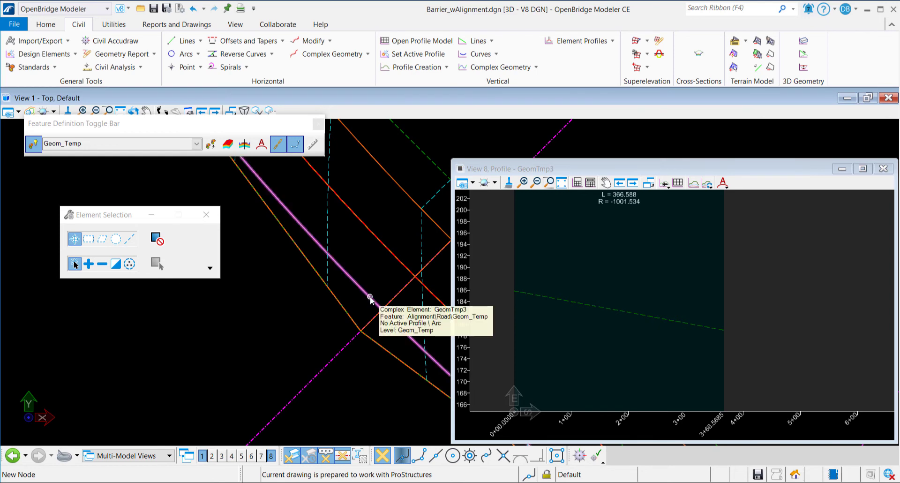
{"action": "left_click", "coordinate": [371, 298]}
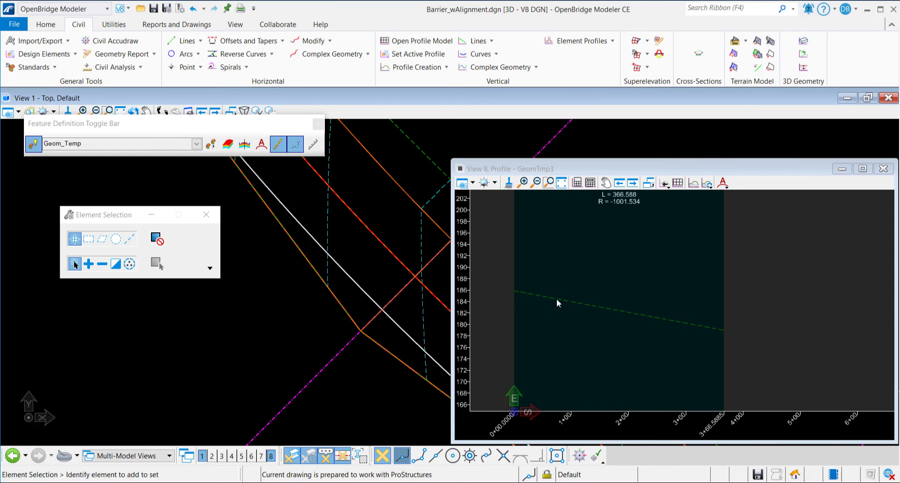
Make the new surface profile GeomTmp3's active profile and close View 8
{"action": "left_click", "coordinate": [557, 300]}
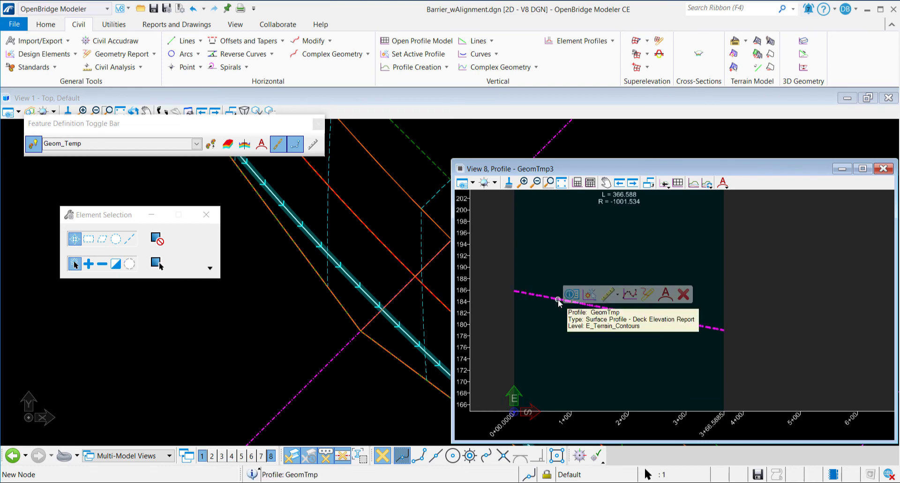
{"action": "mouse_move", "coordinate": [590, 293]}
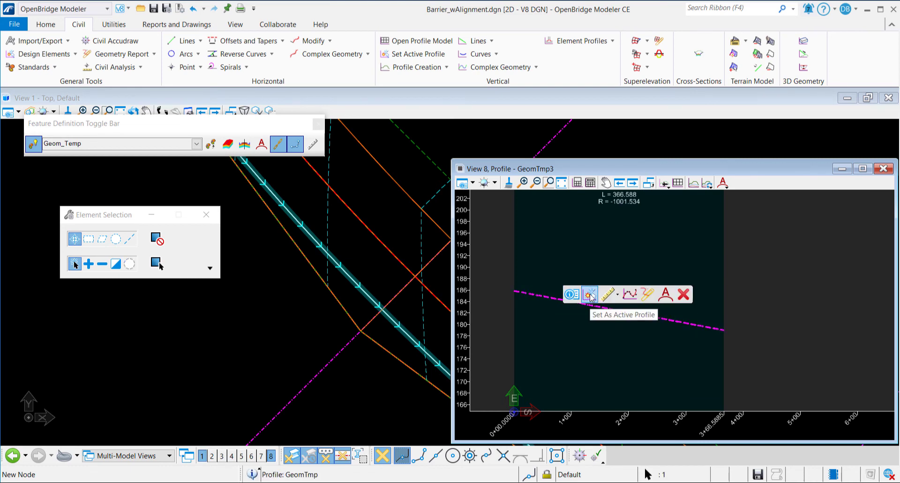
{"action": "left_click", "coordinate": [589, 294]}
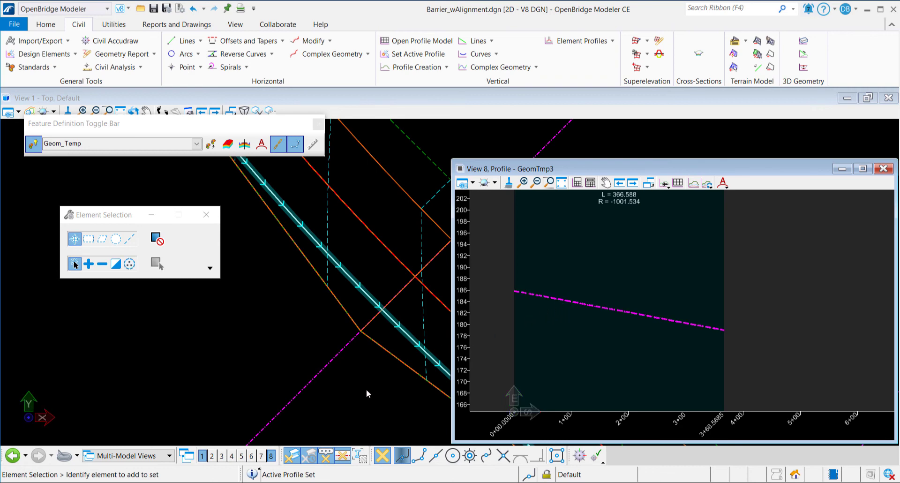
{"action": "left_click", "coordinate": [373, 299]}
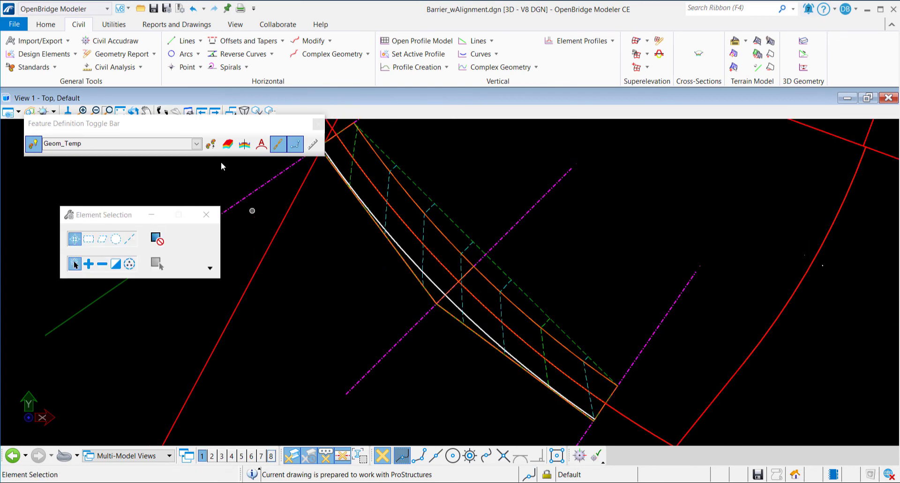
Switch to the Home tab and open View 2 in 3D default orientation beside View 1
{"action": "left_click", "coordinate": [45, 24]}
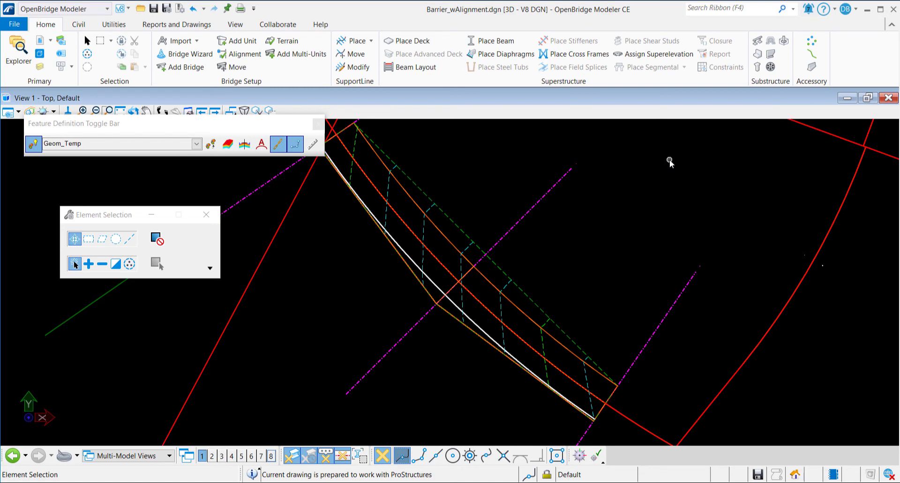
{"action": "right_click", "coordinate": [670, 161]}
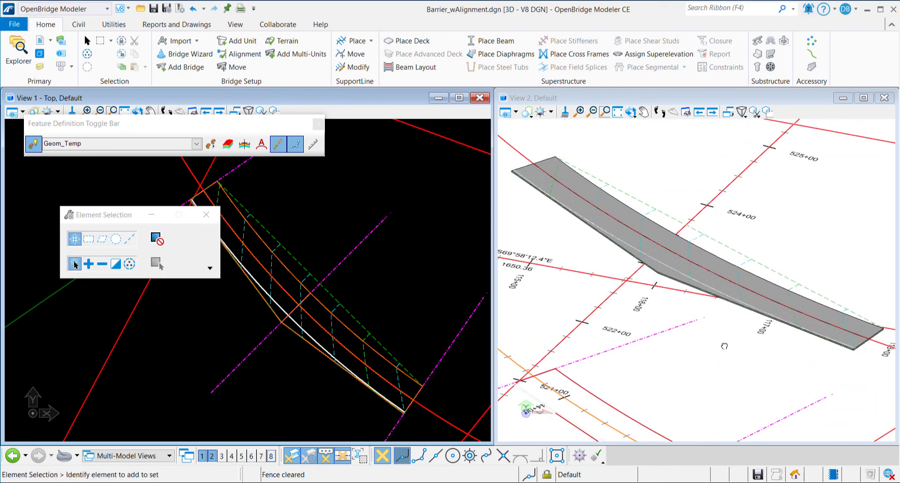
{"action": "left_click", "coordinate": [680, 280]}
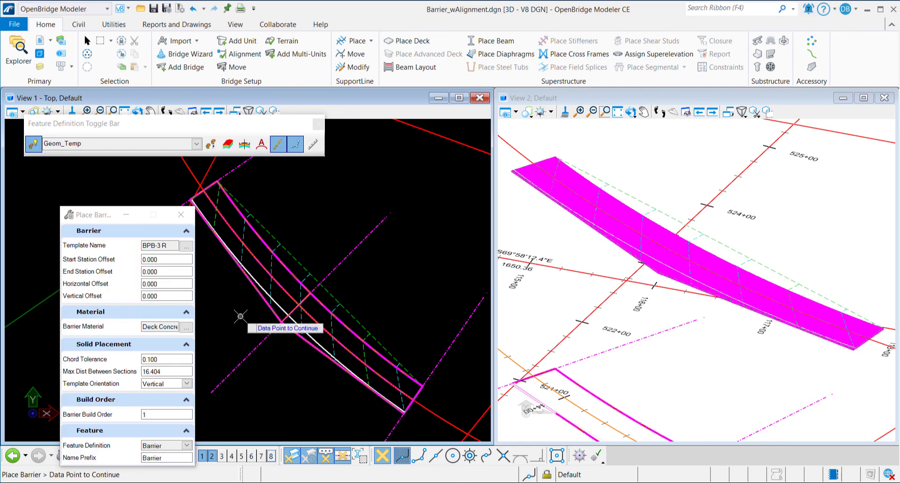
Place the BPB-3 R barrier on the deck along GeomTmp3, then select the deck to check it
{"action": "left_click", "coordinate": [240, 316]}
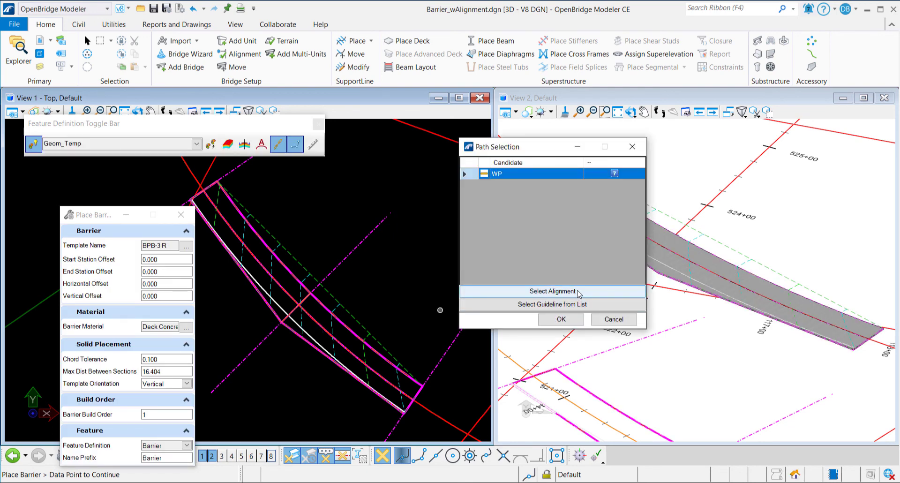
{"action": "left_click", "coordinate": [553, 291]}
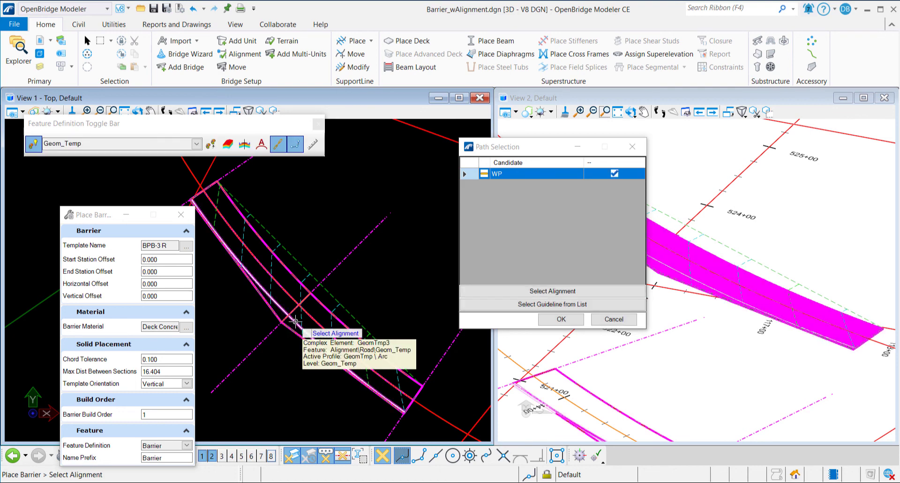
{"action": "left_click", "coordinate": [560, 320]}
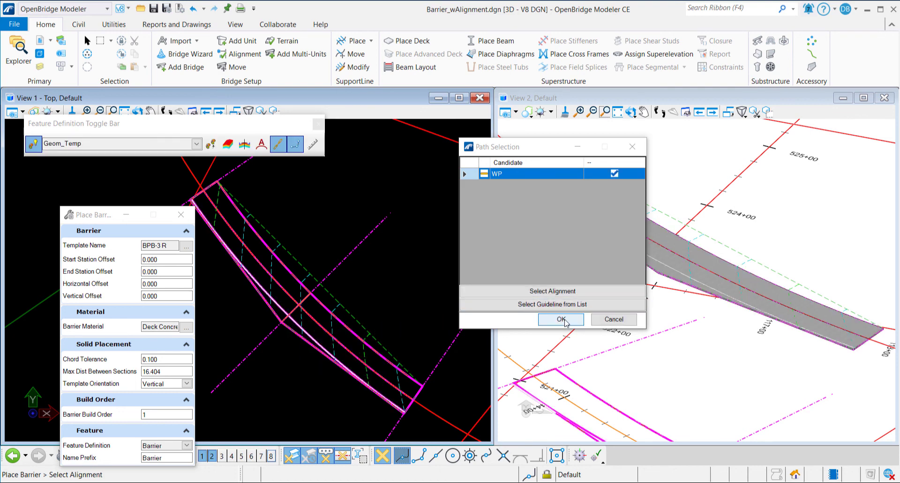
{"action": "left_click", "coordinate": [560, 319]}
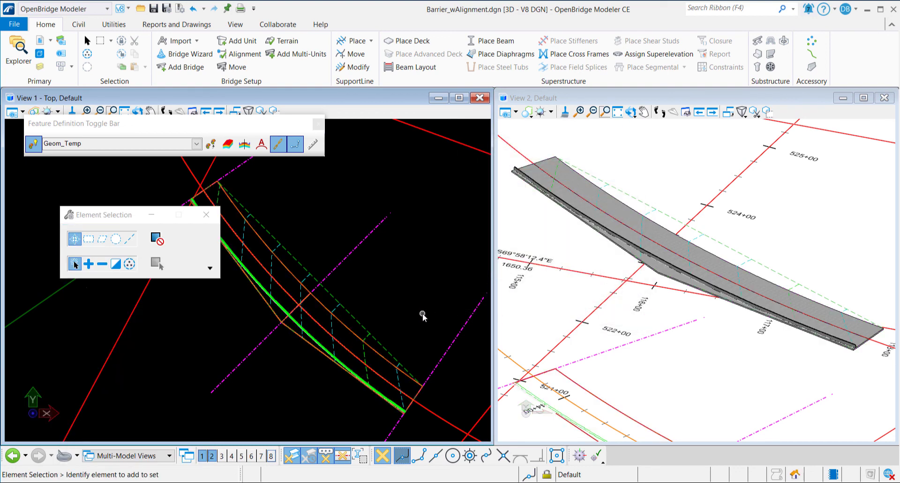
{"action": "left_click", "coordinate": [698, 281]}
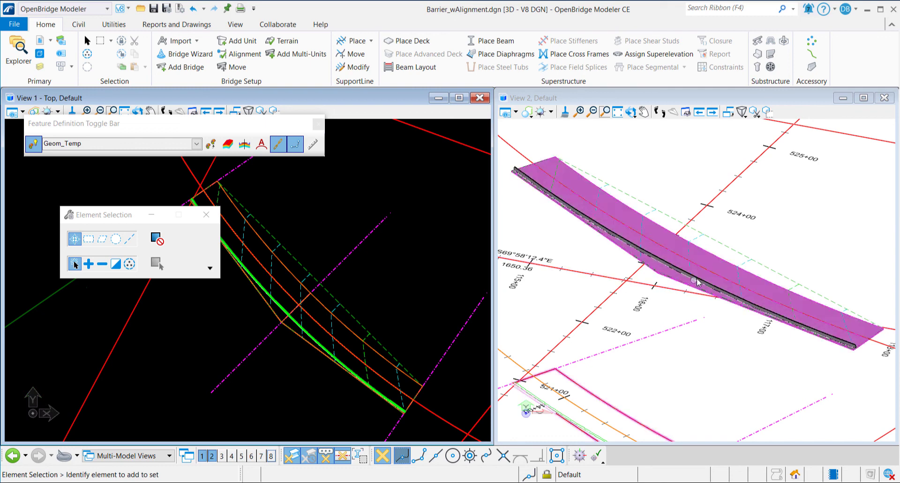